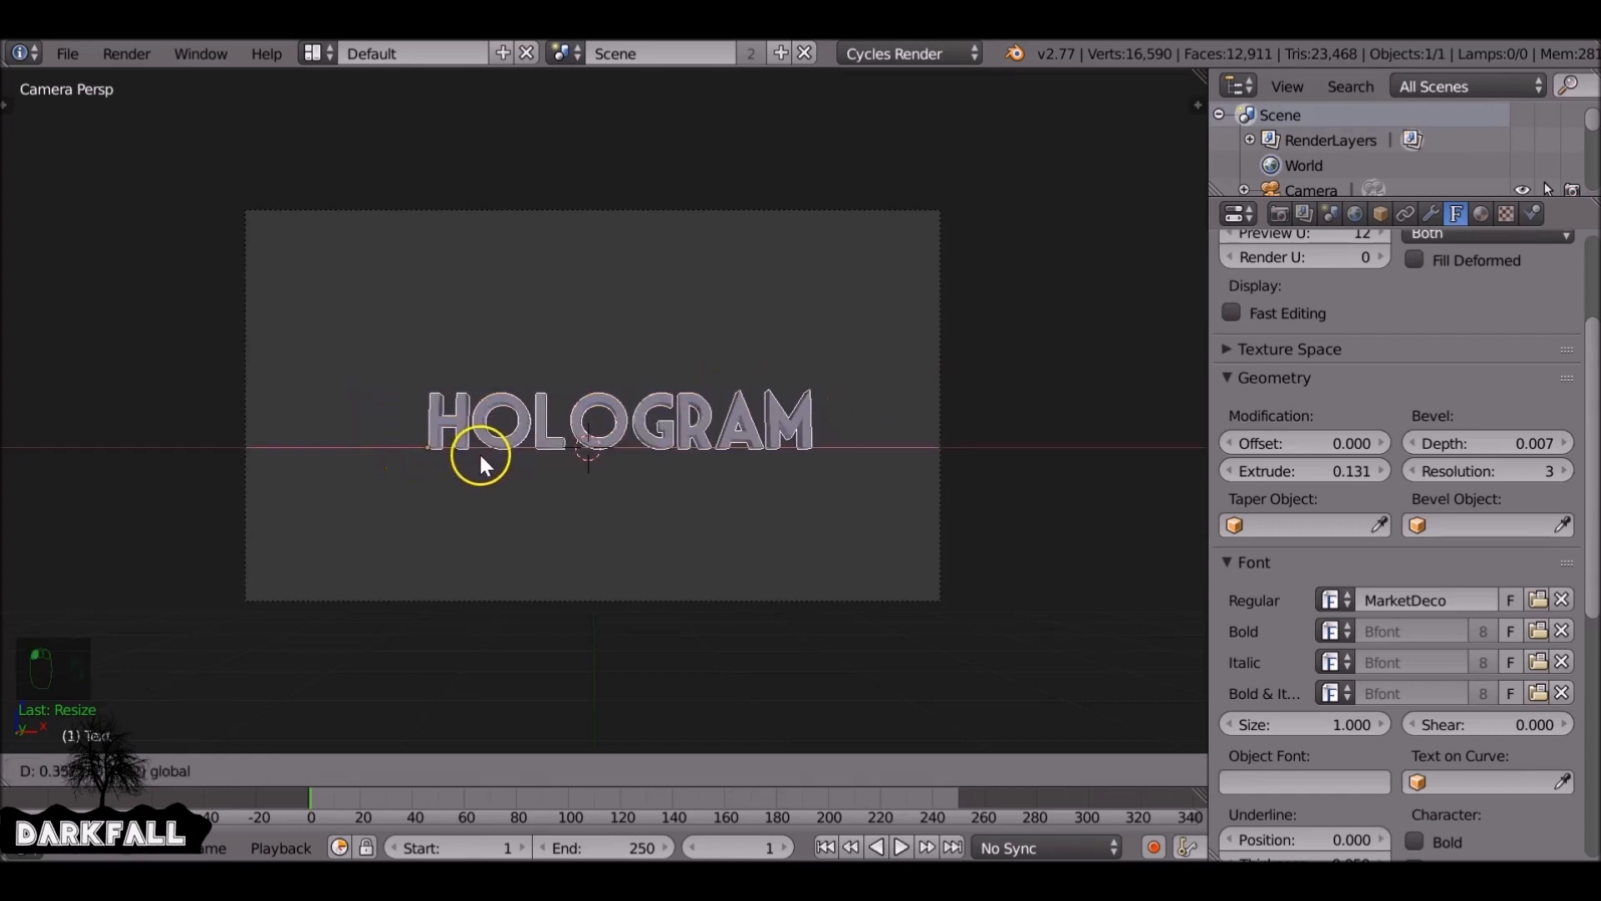
# Create a new material on the HOLOGRAM text and switch the viewport to Rendered shading
pyautogui.click(1481, 213)
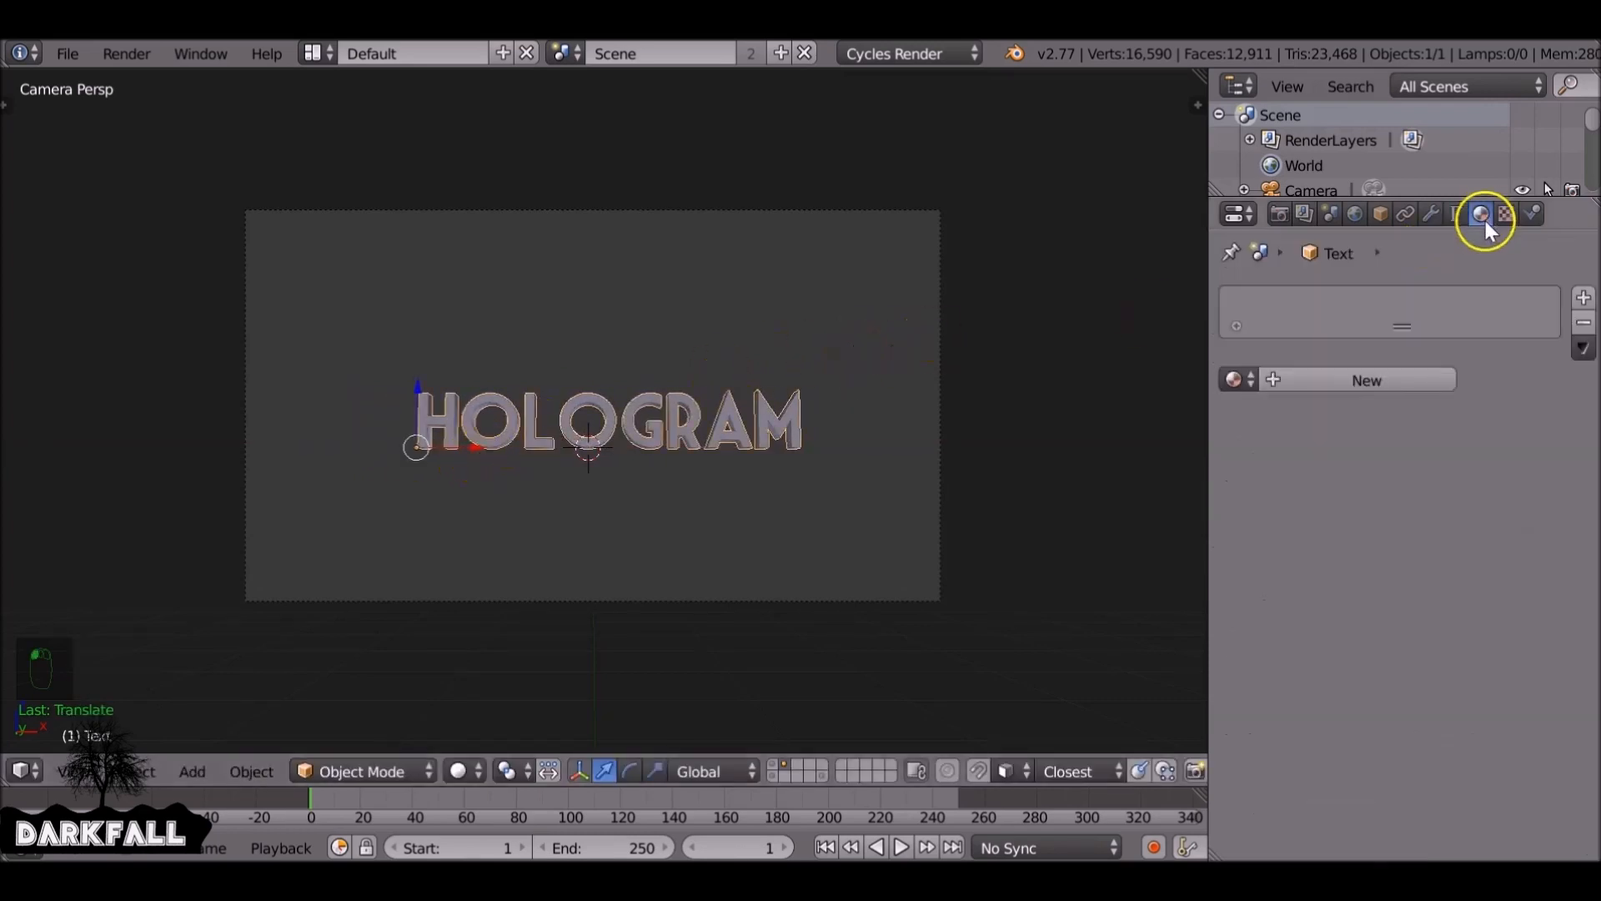
pyautogui.click(1365, 380)
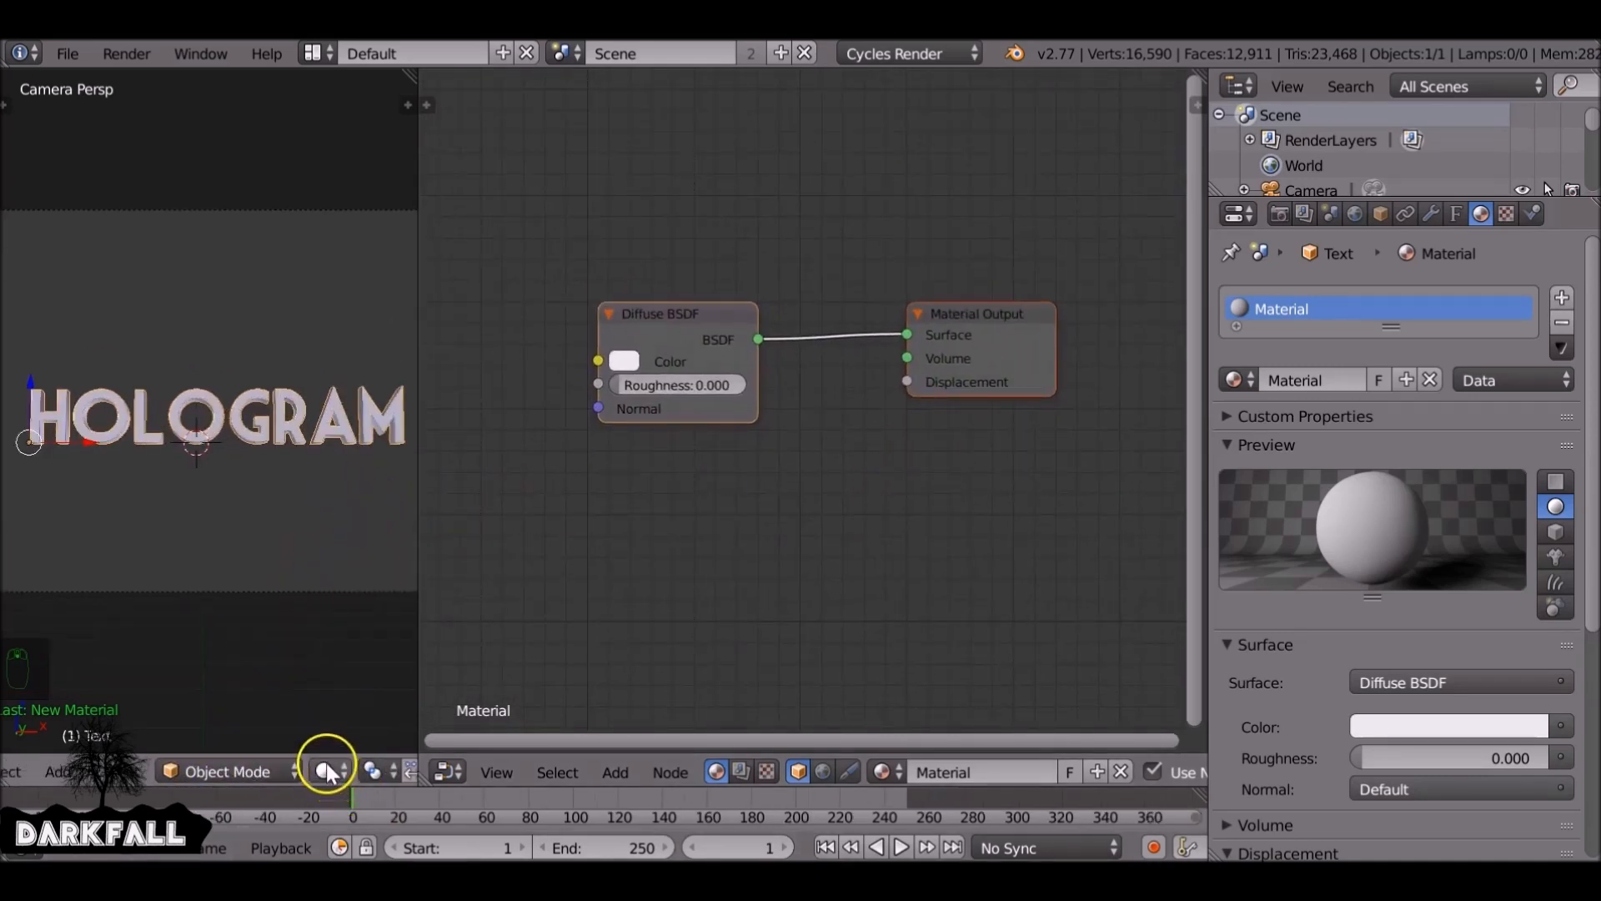
pyautogui.click(325, 770)
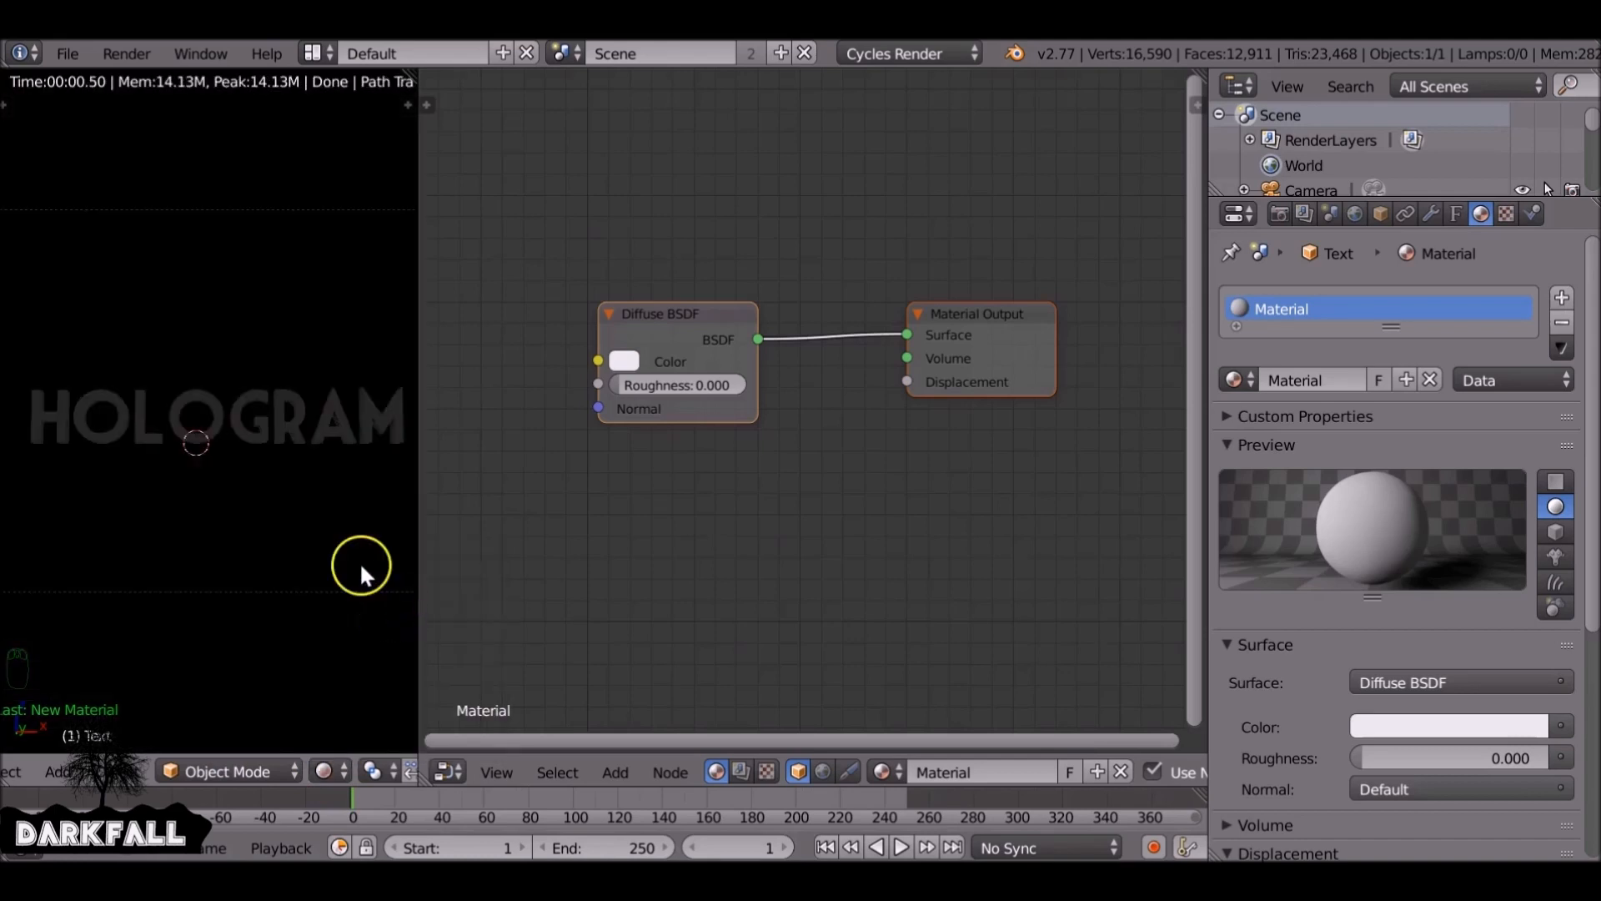
pyautogui.click(659, 337)
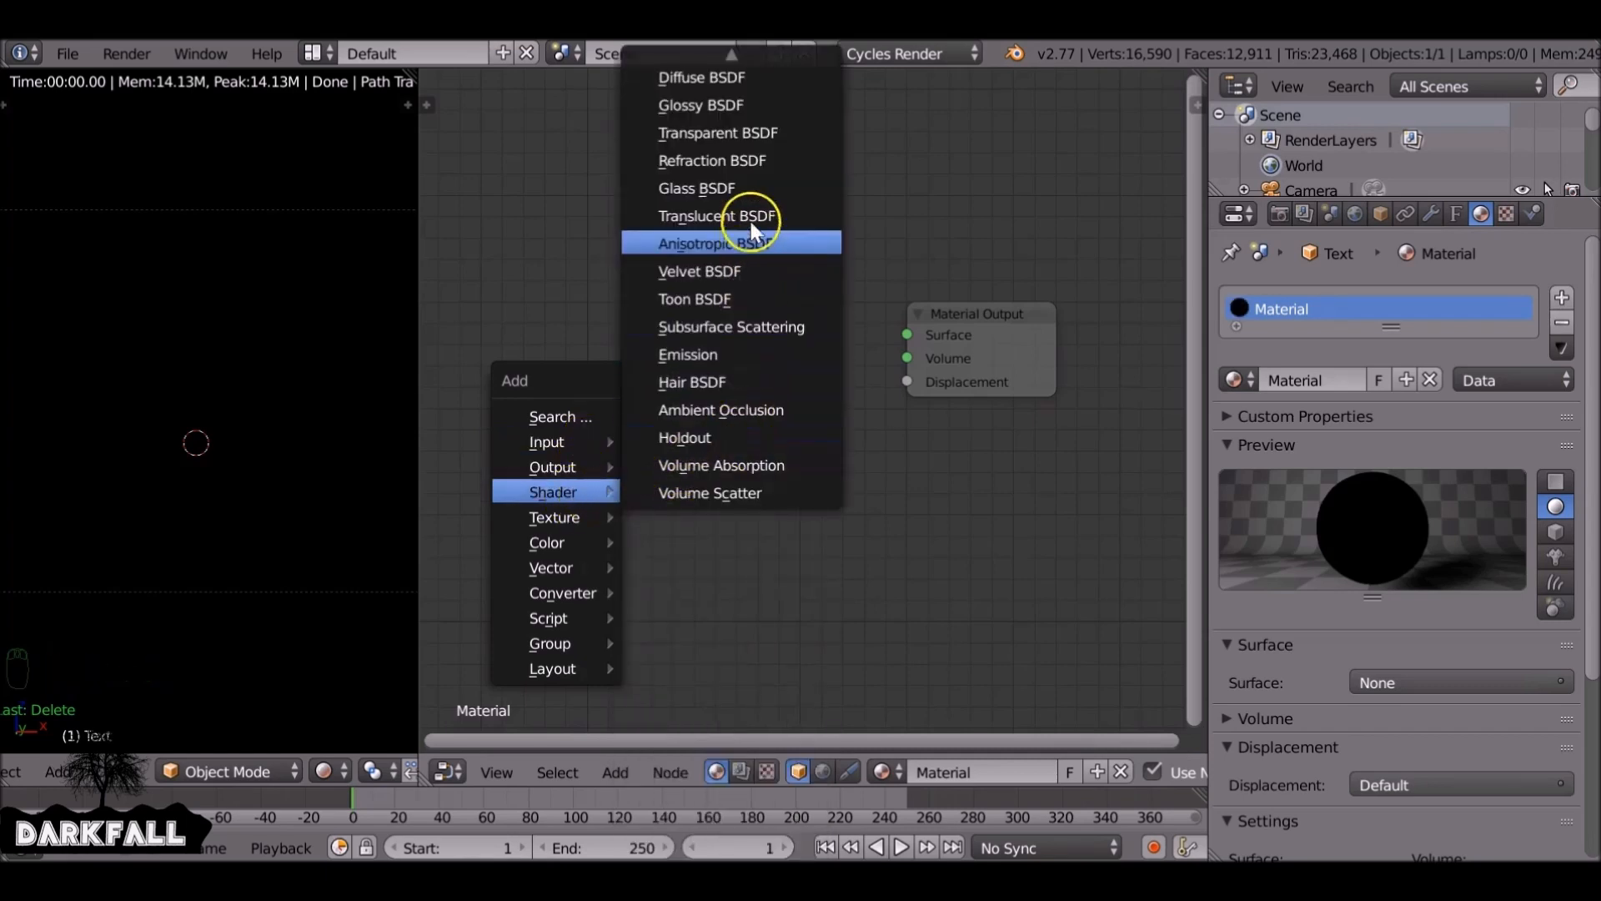
# Mix a Transparent BSDF with an Emission shader into the output, tinting both a light blue
pyautogui.click(717, 134)
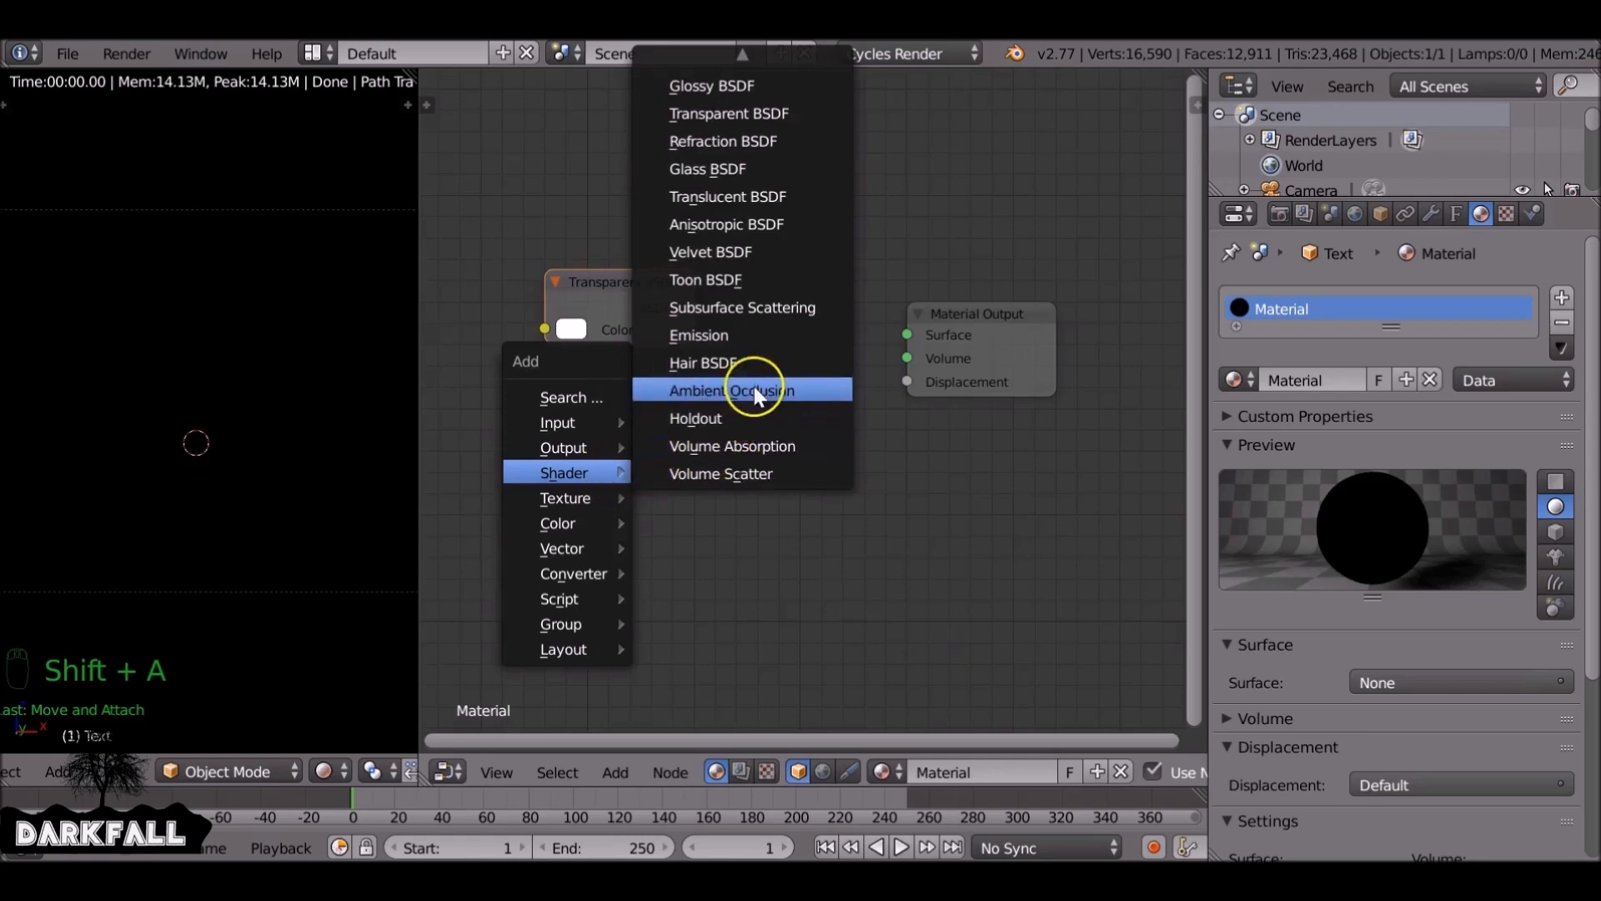
pyautogui.click(698, 335)
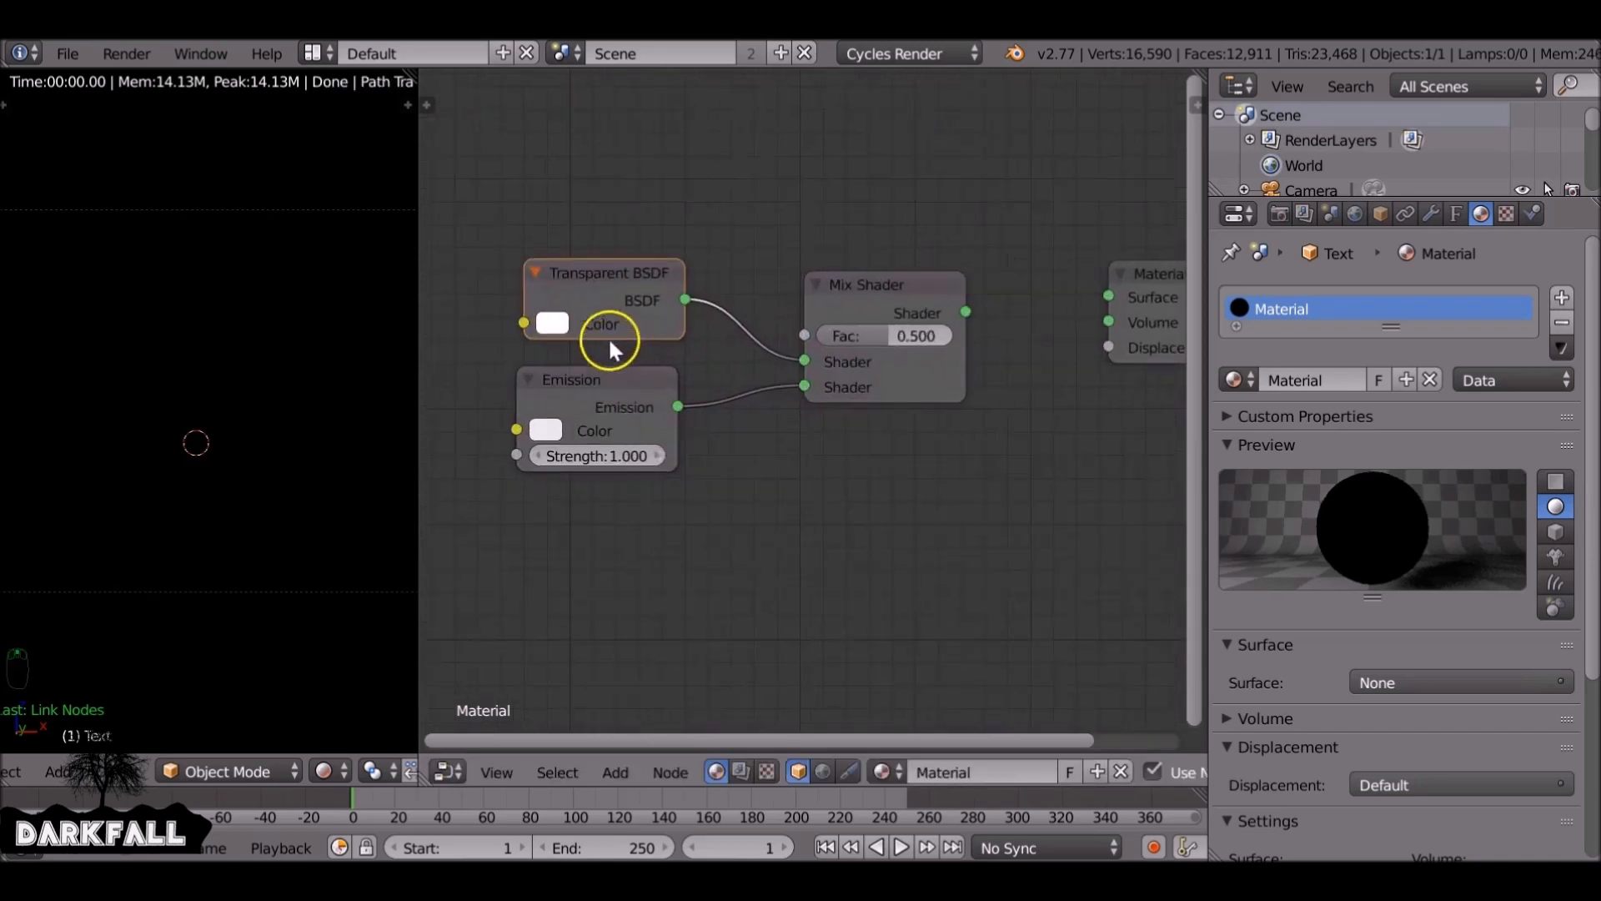
pyautogui.click(552, 323)
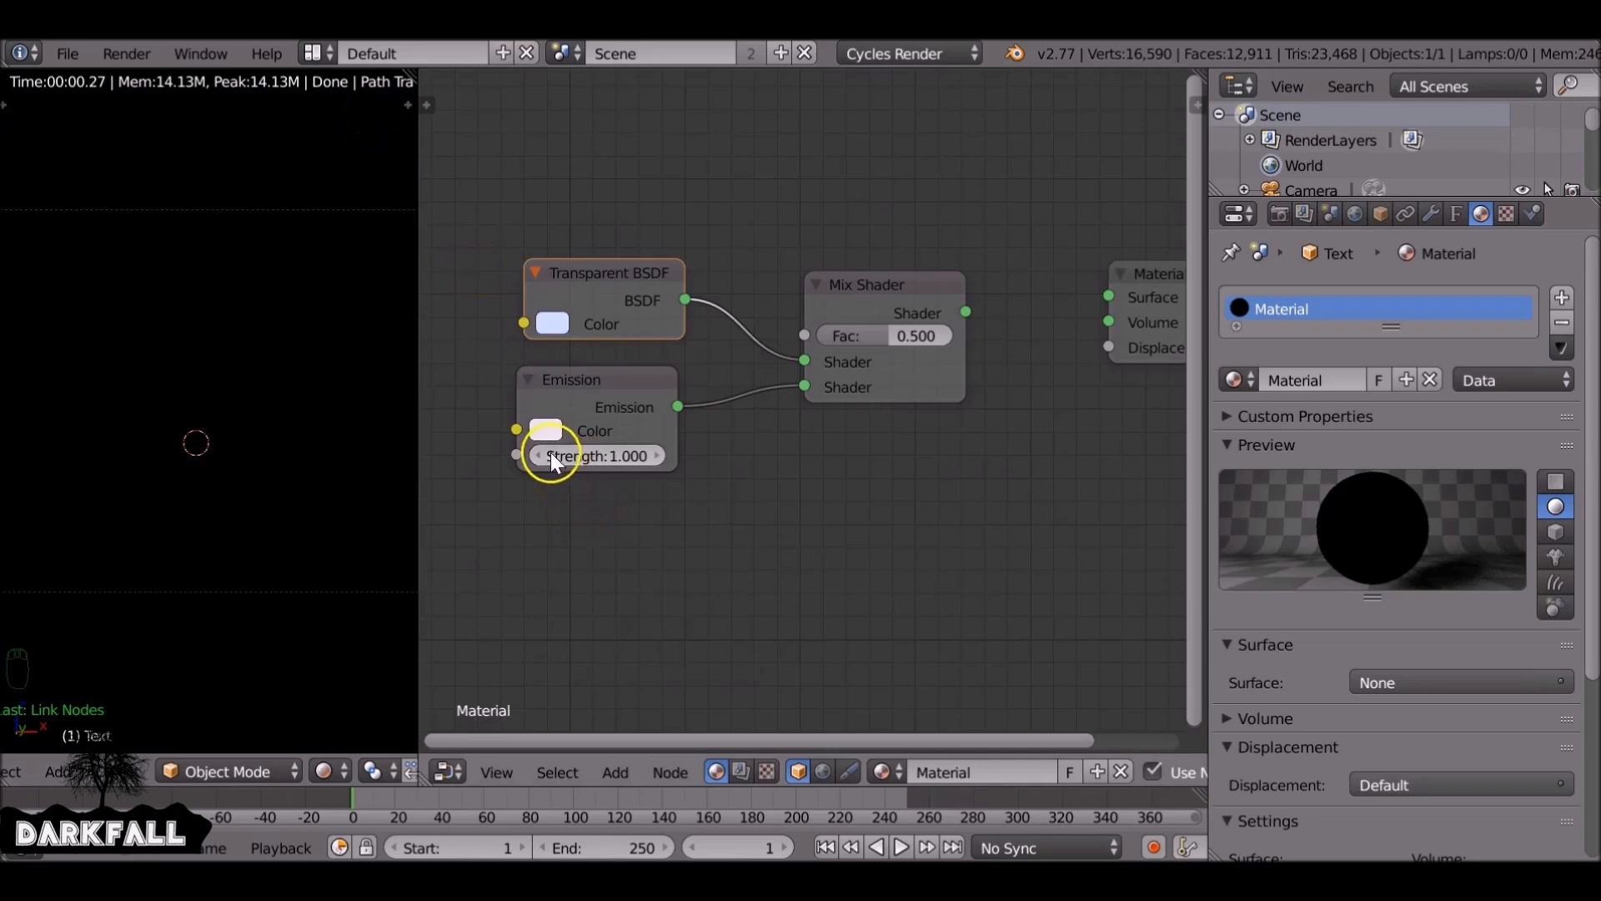
pyautogui.click(547, 431)
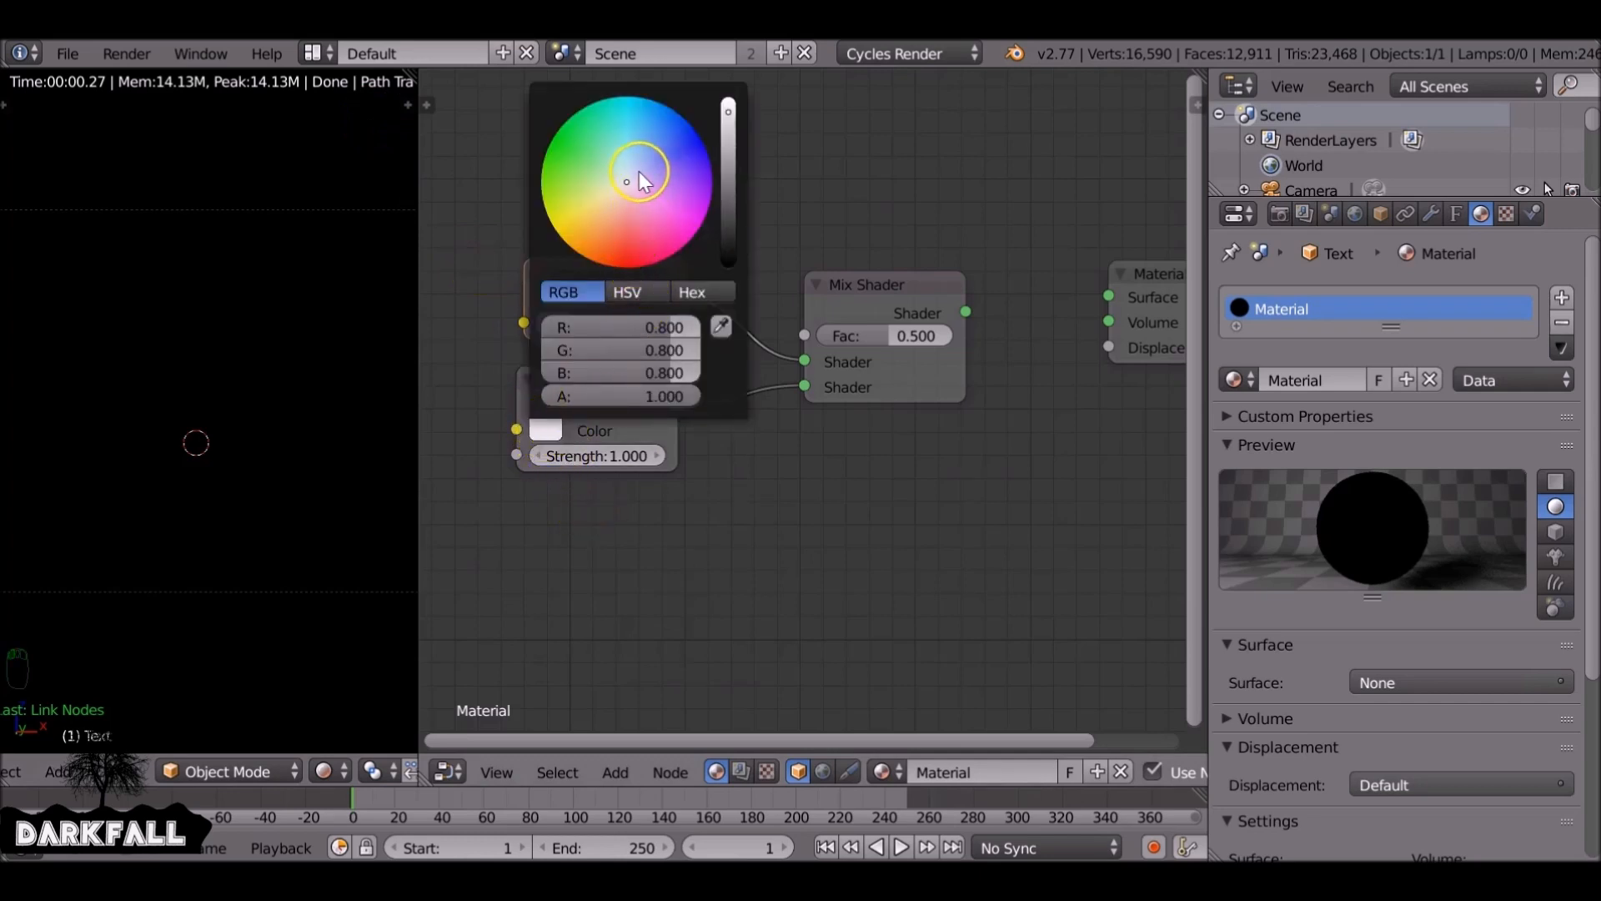
pyautogui.moveTo(640, 168); pyautogui.dragTo(631, 171)
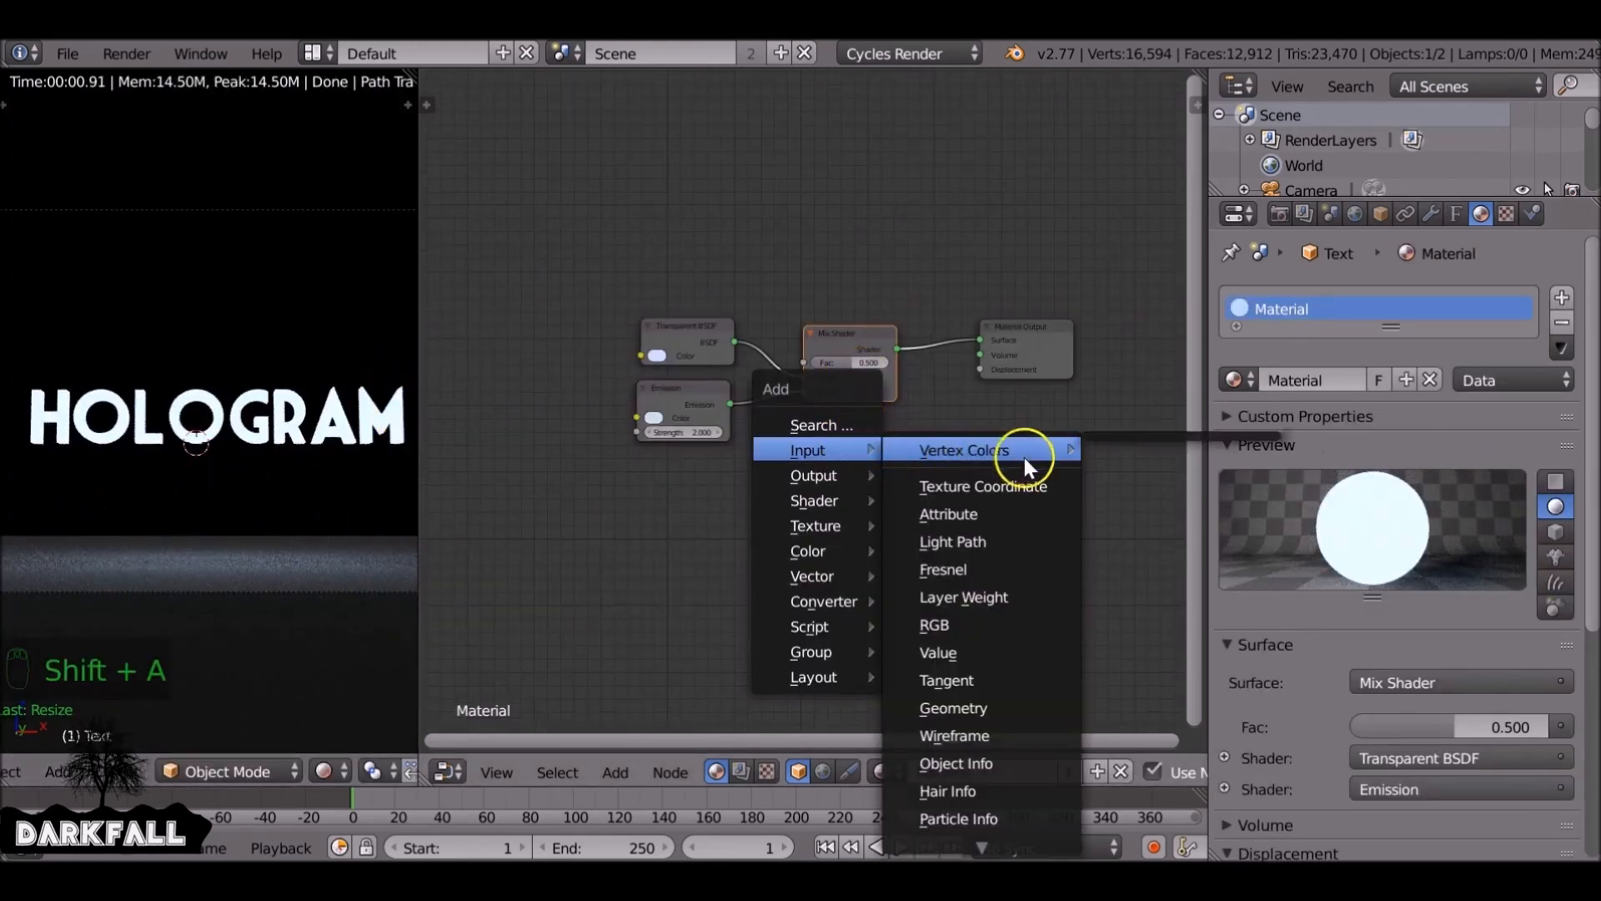
# Sum Layer Weight's Fresnel and Facing with an Add math node into the Mix factor, blend 0.100
pyautogui.click(962, 597)
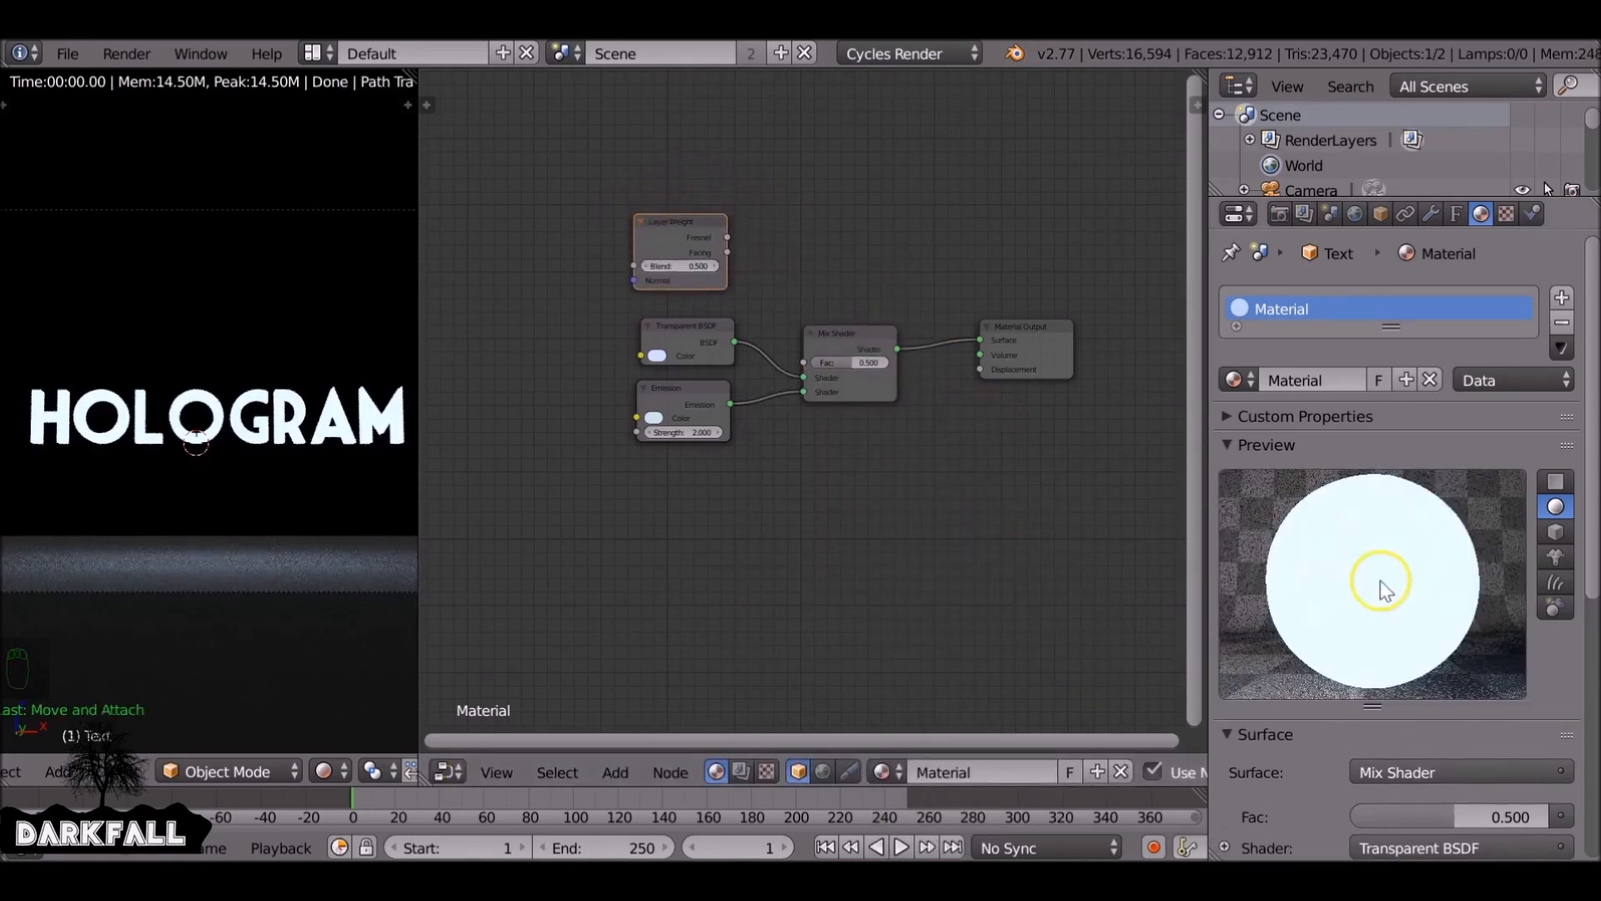
pyautogui.click(1554, 557)
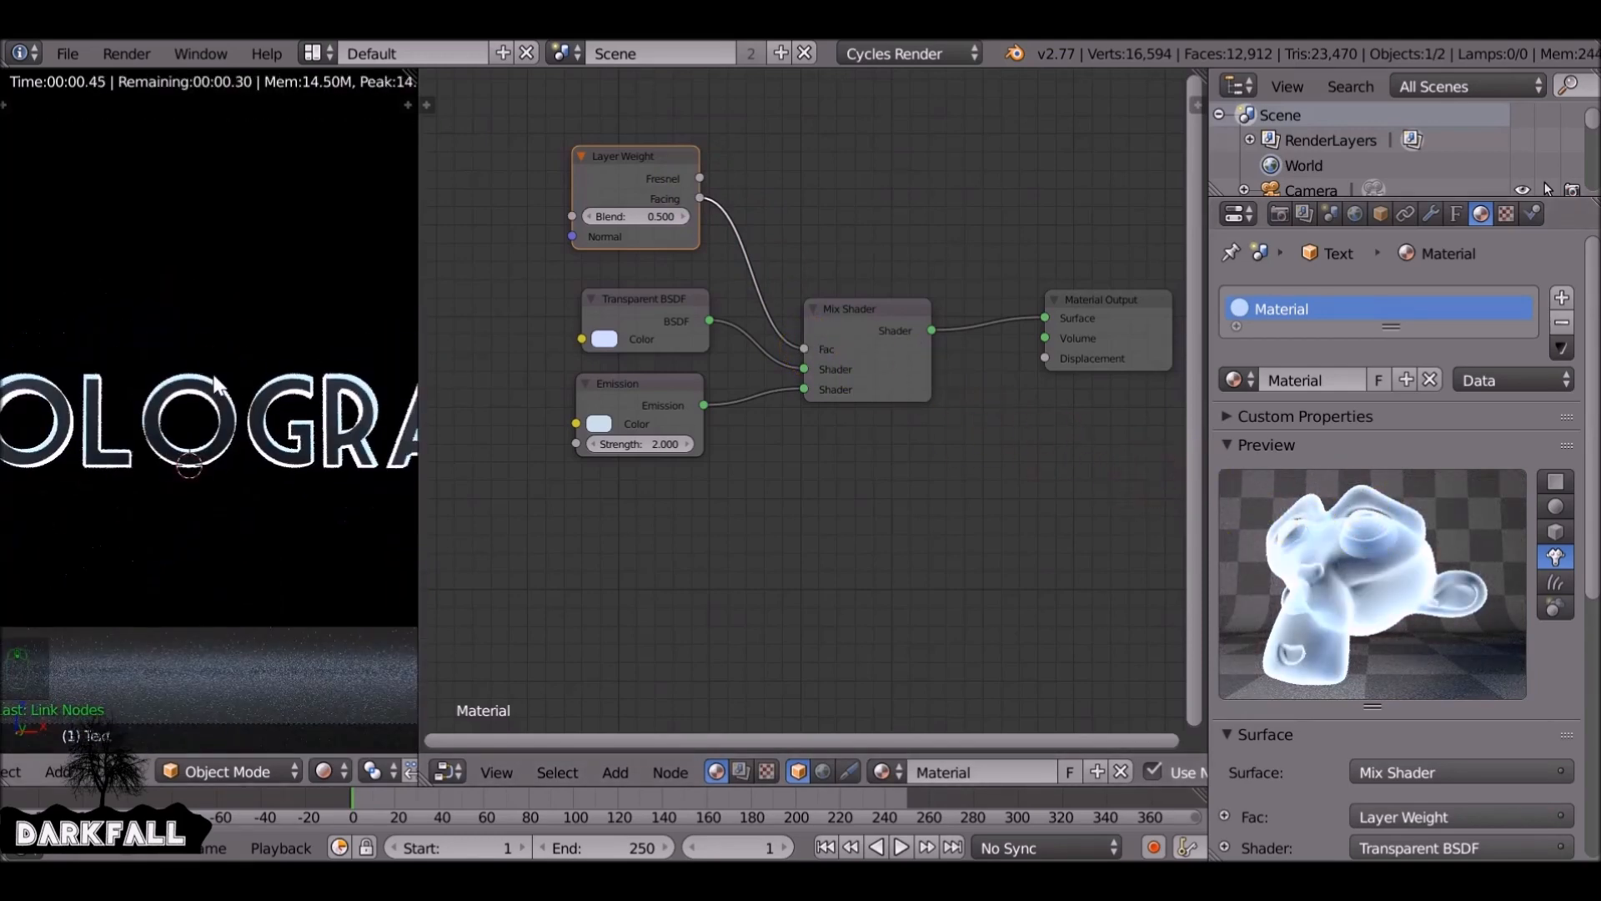
pyautogui.press('shift+a')
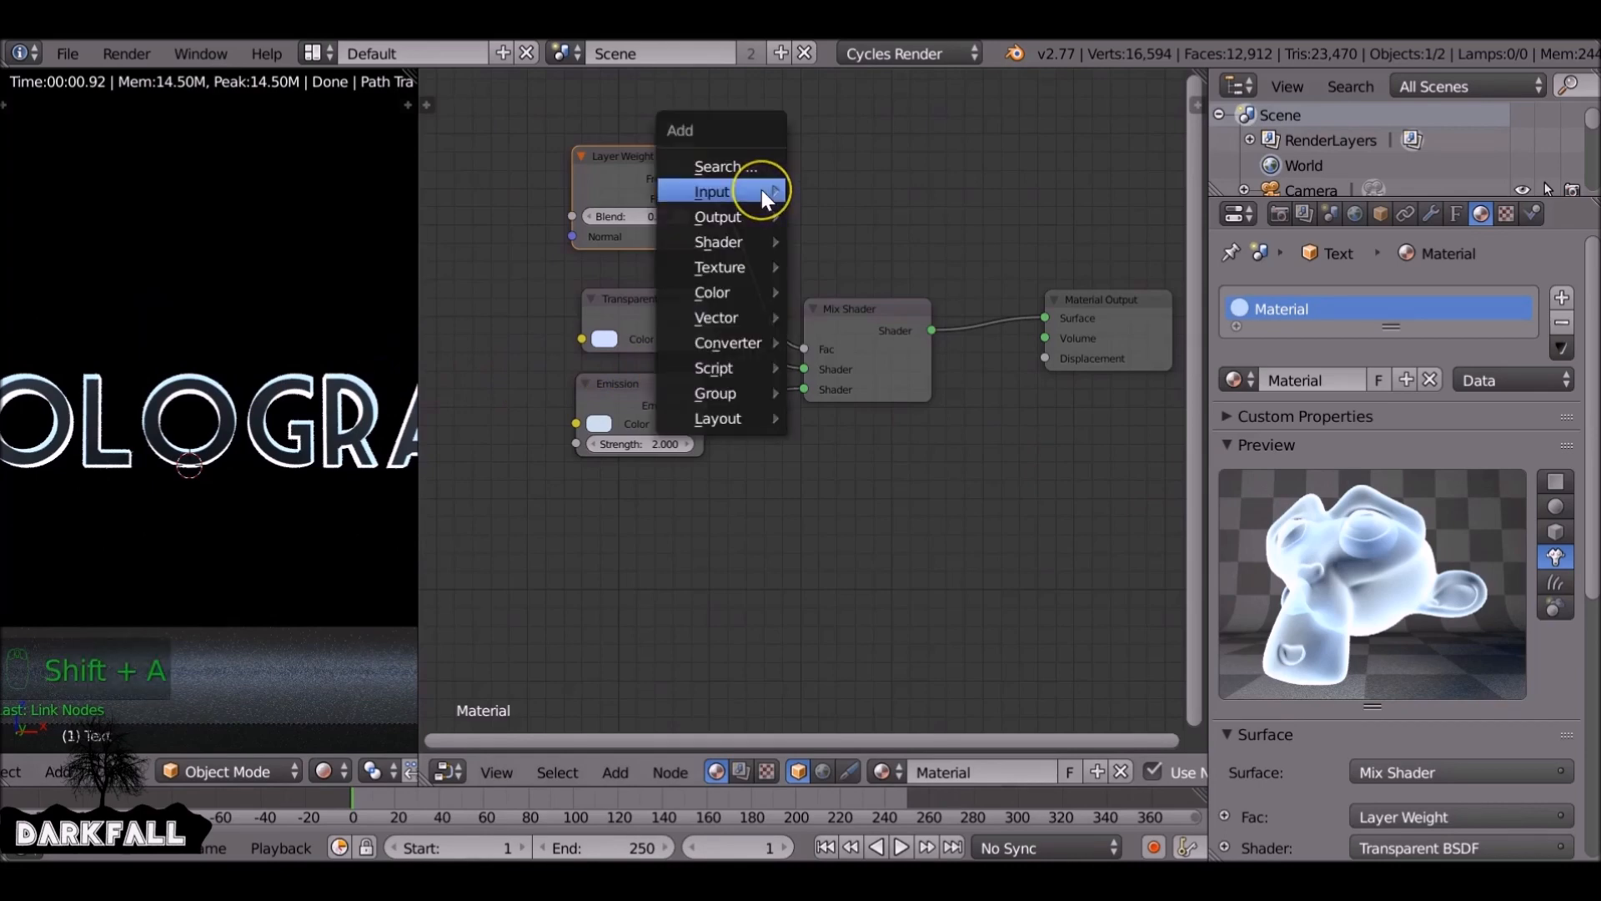
pyautogui.moveTo(717, 317)
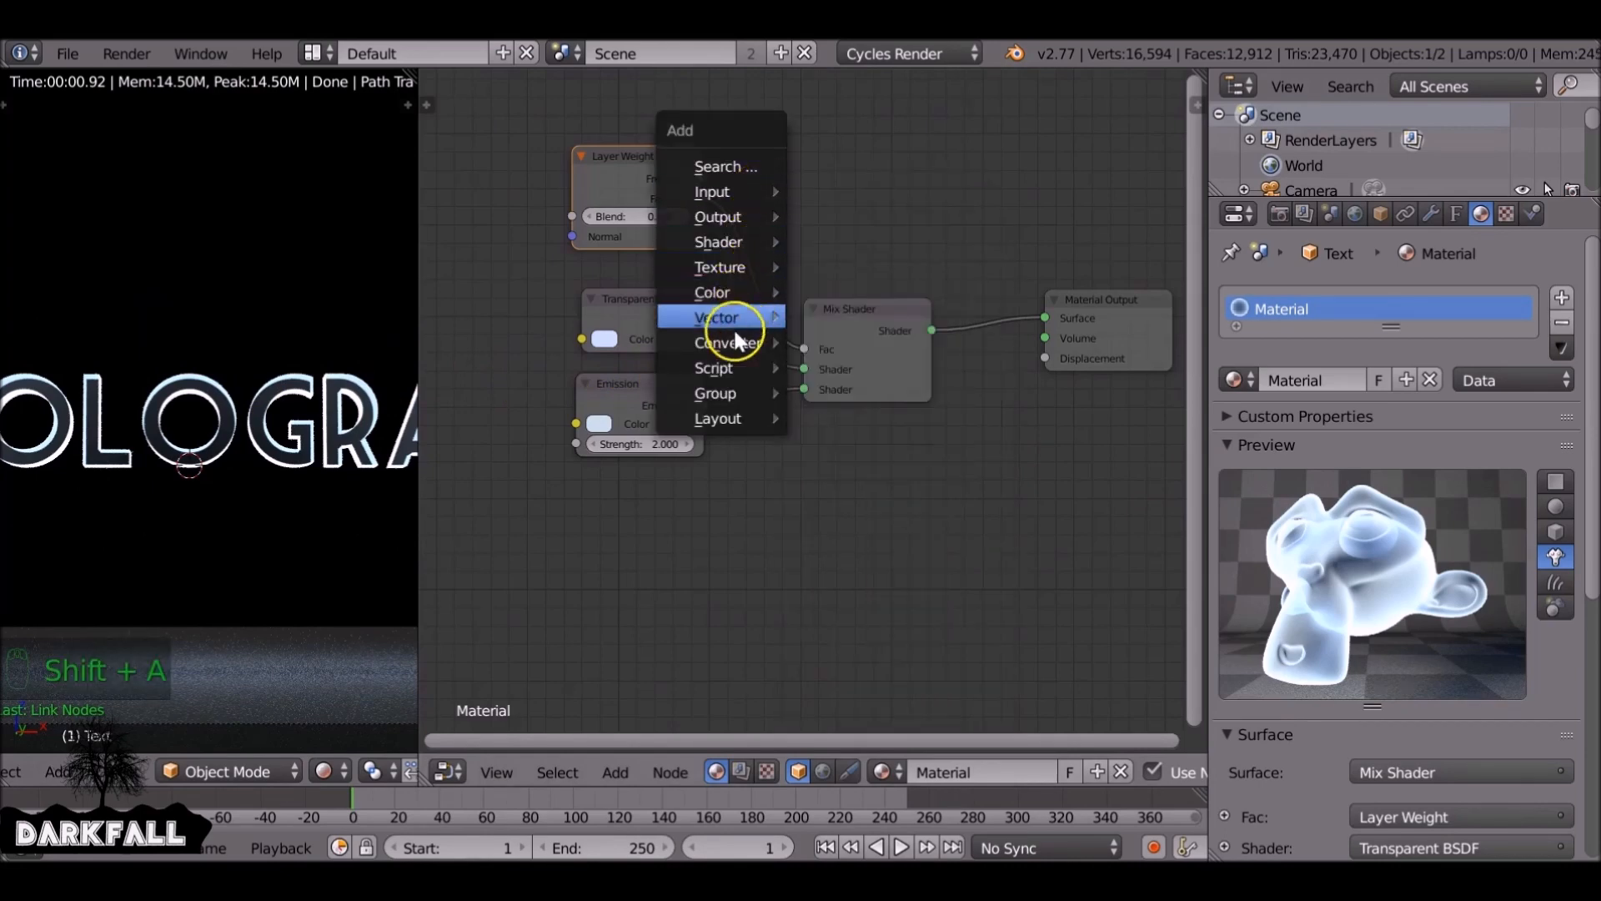
pyautogui.click(728, 342)
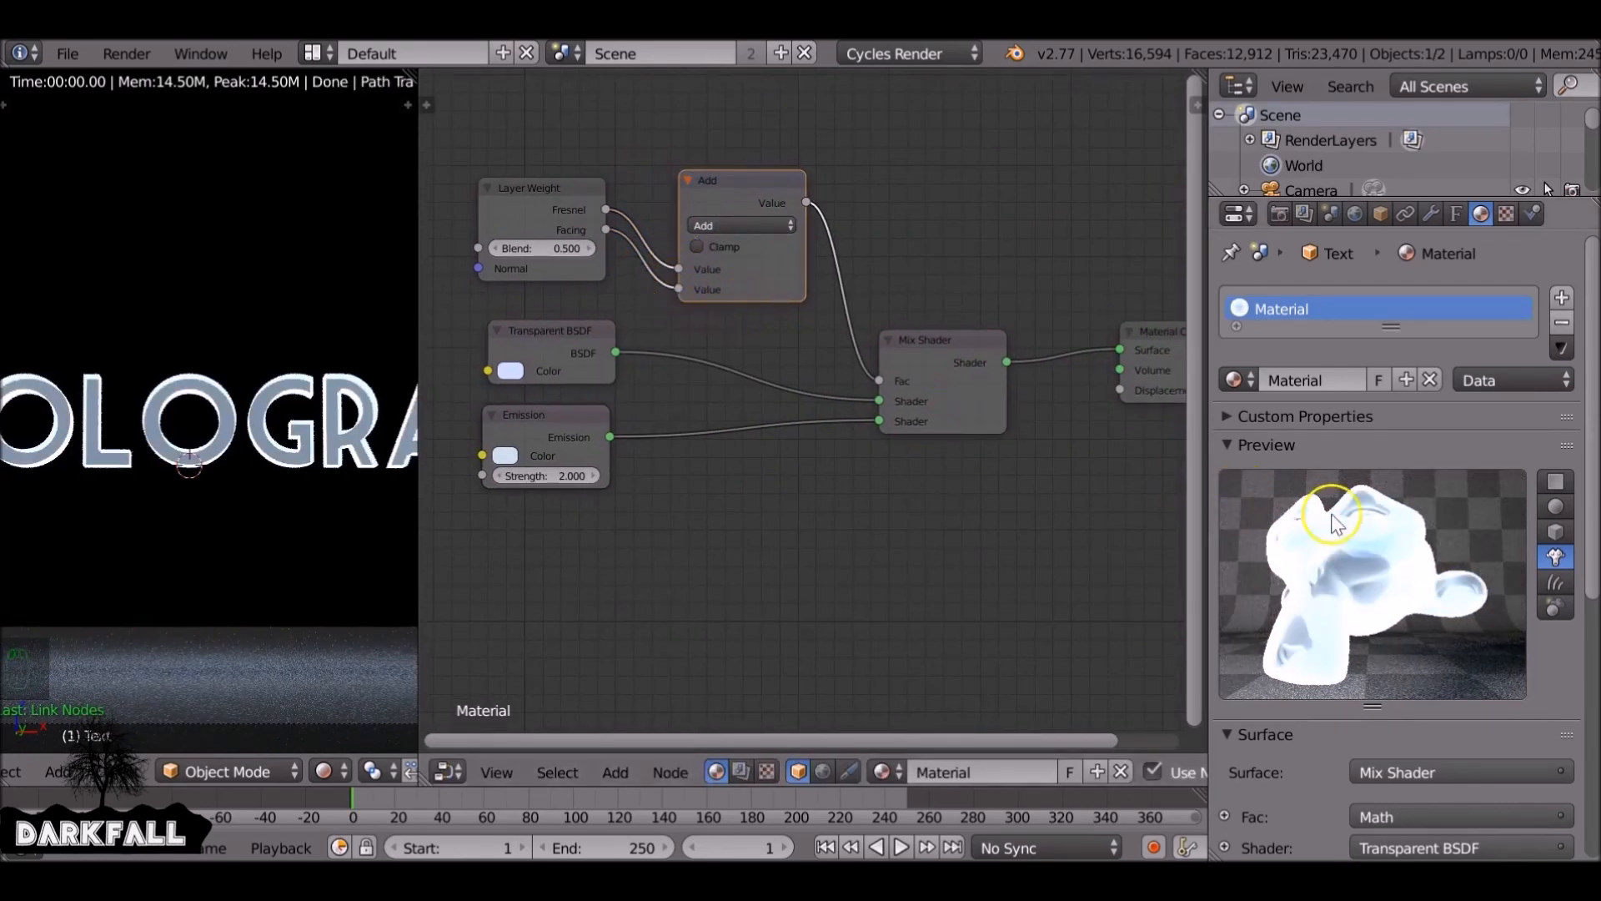
pyautogui.click(540, 247)
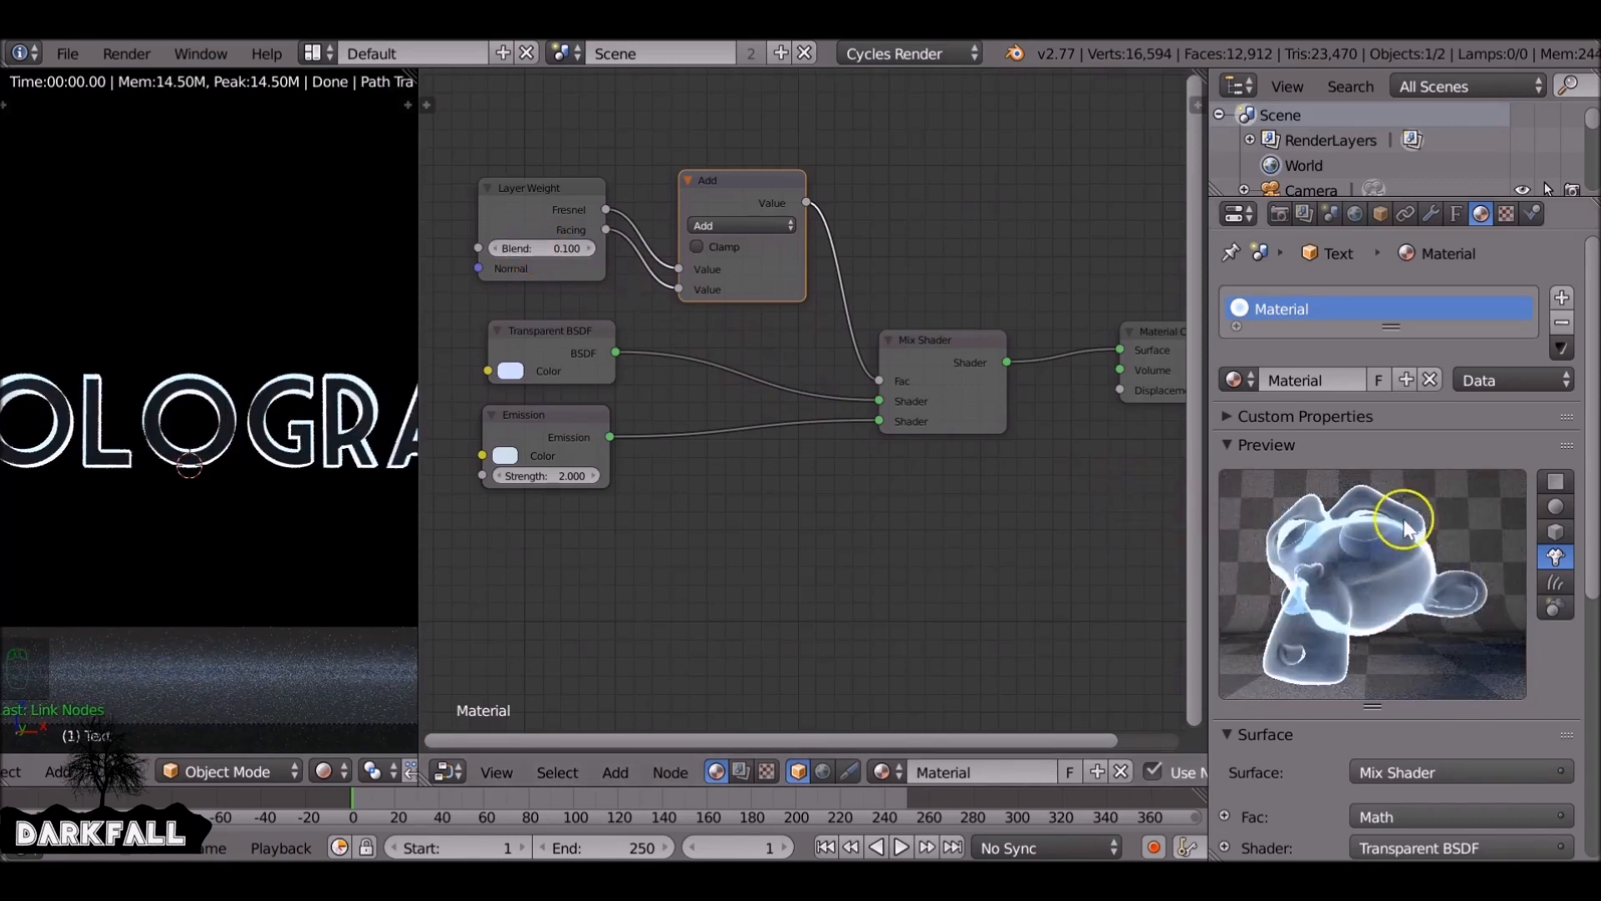
pyautogui.scroll(-3)
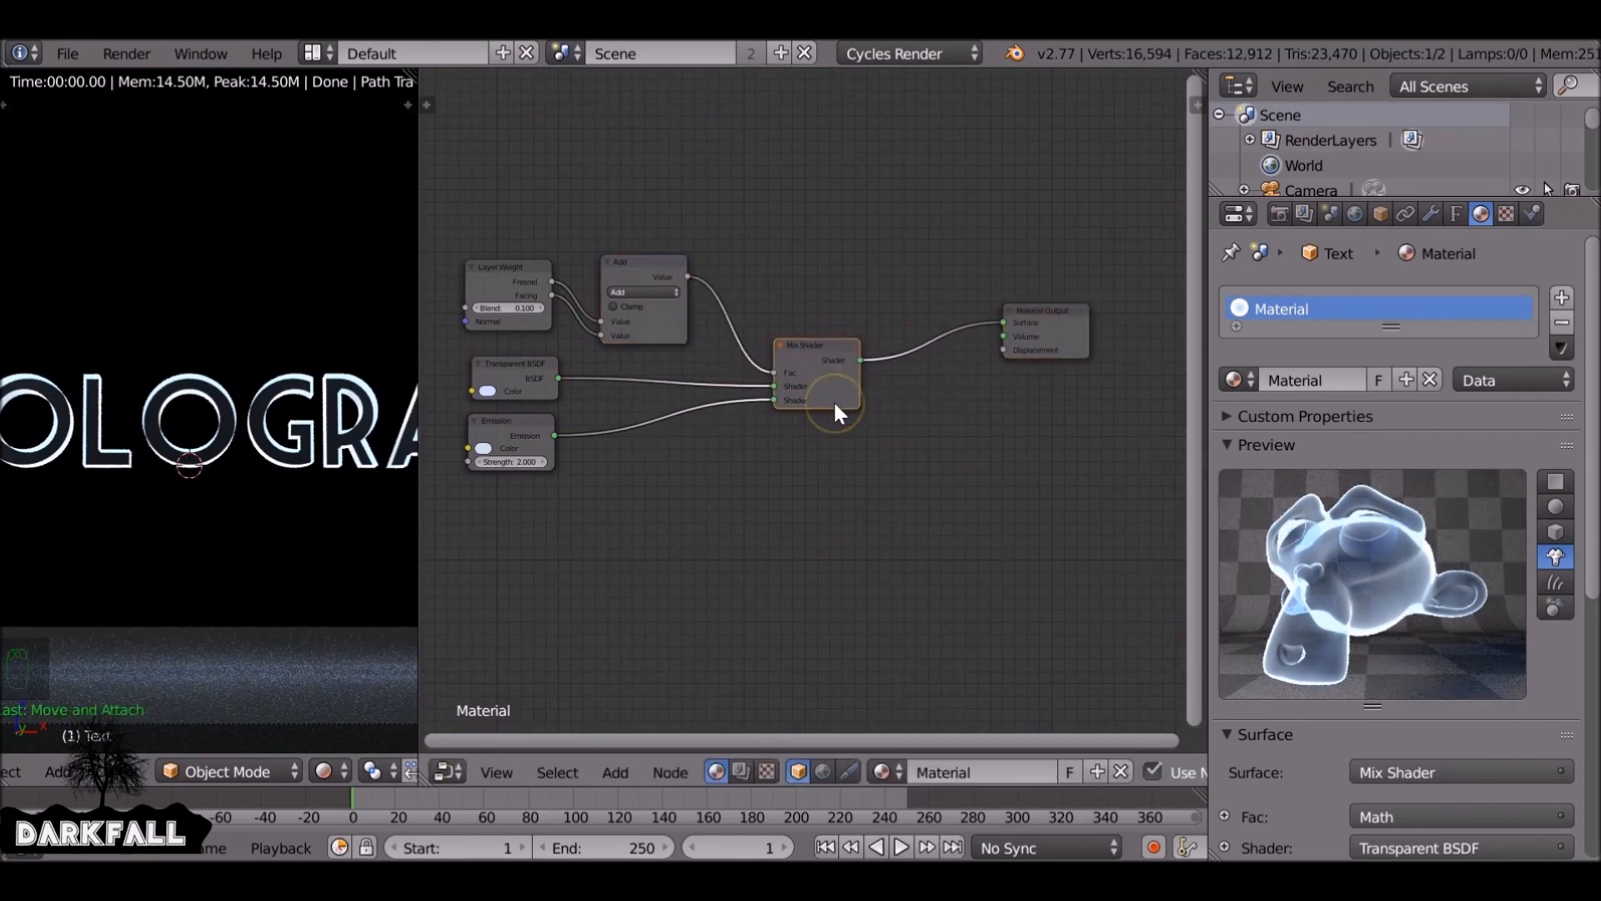
# Duplicate the mix and drive the second Mix Shader's factor with a Wireframe node
pyautogui.press('shift+d')
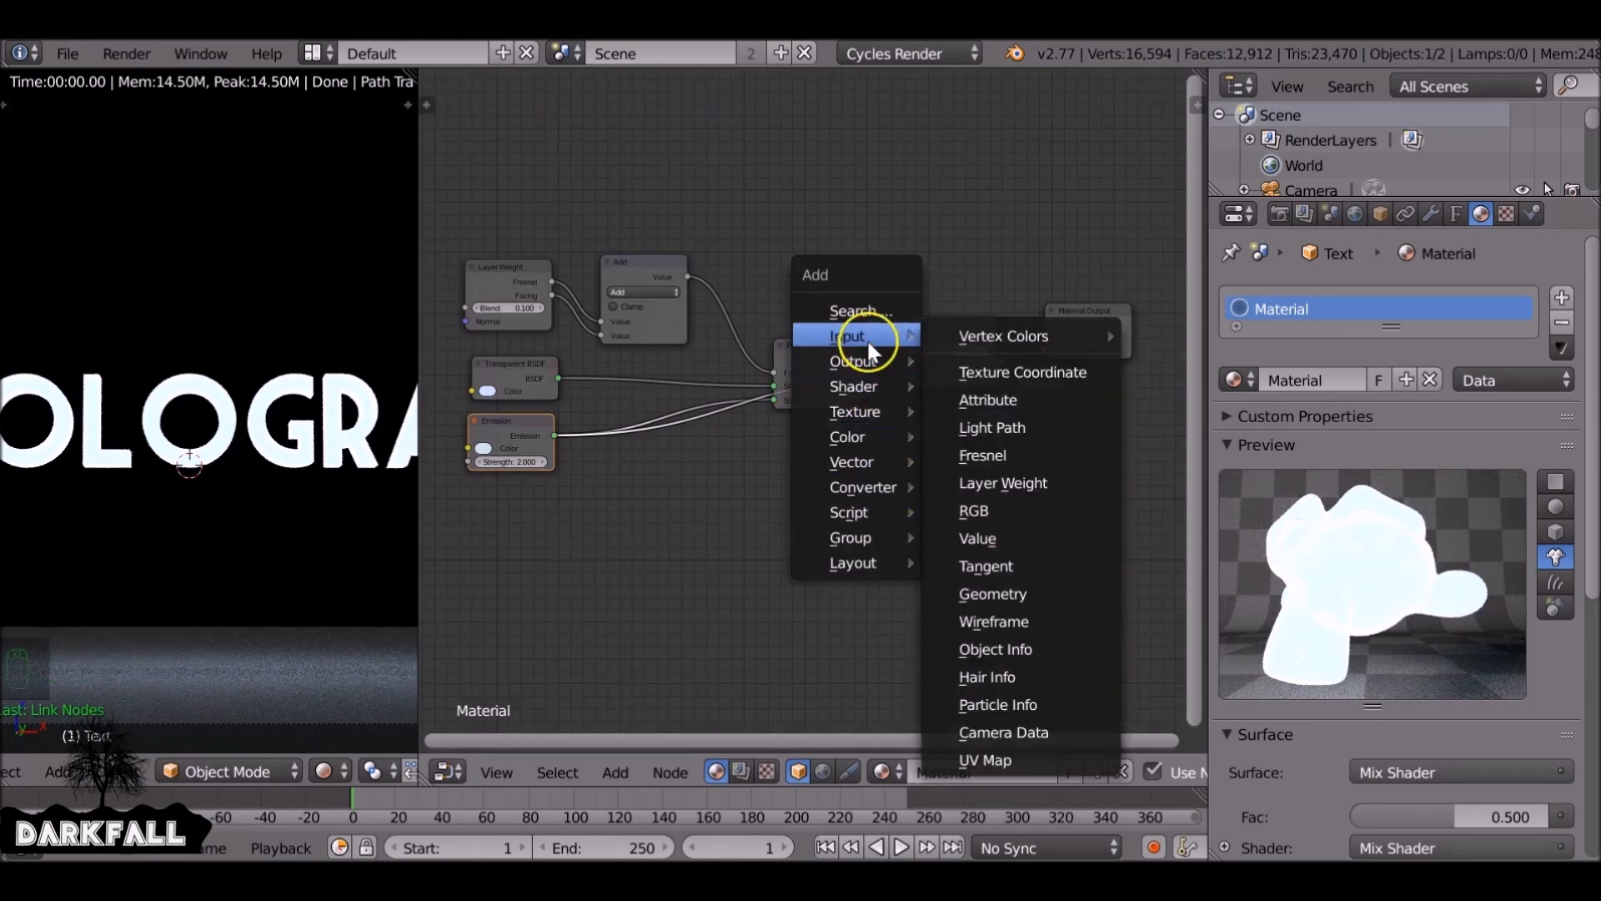
pyautogui.moveTo(1042, 620)
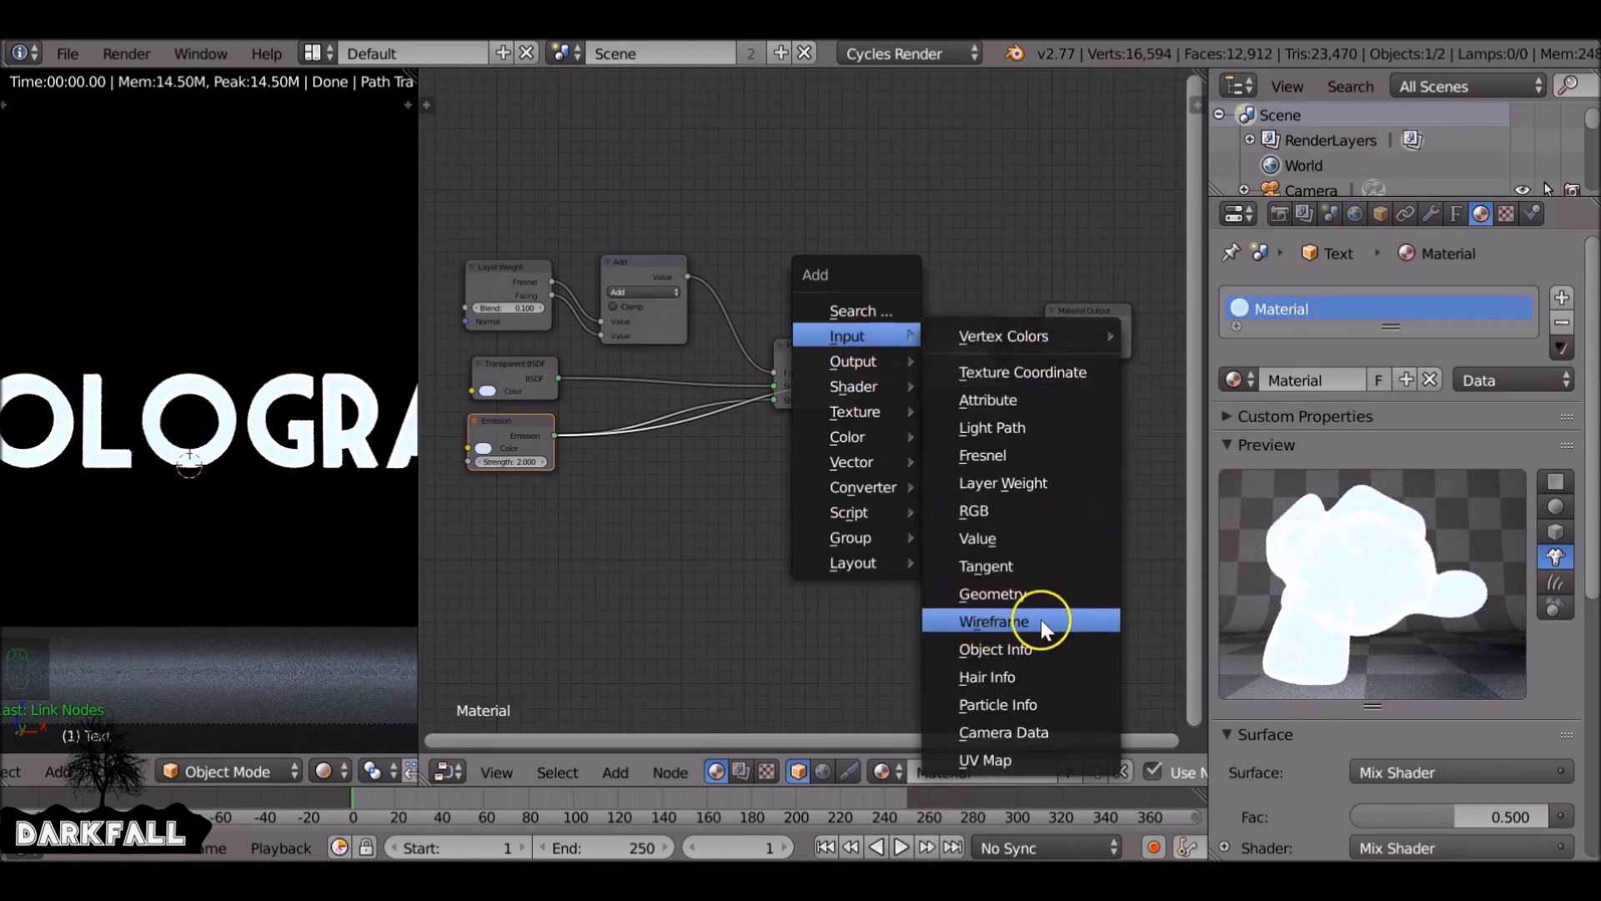
pyautogui.click(990, 620)
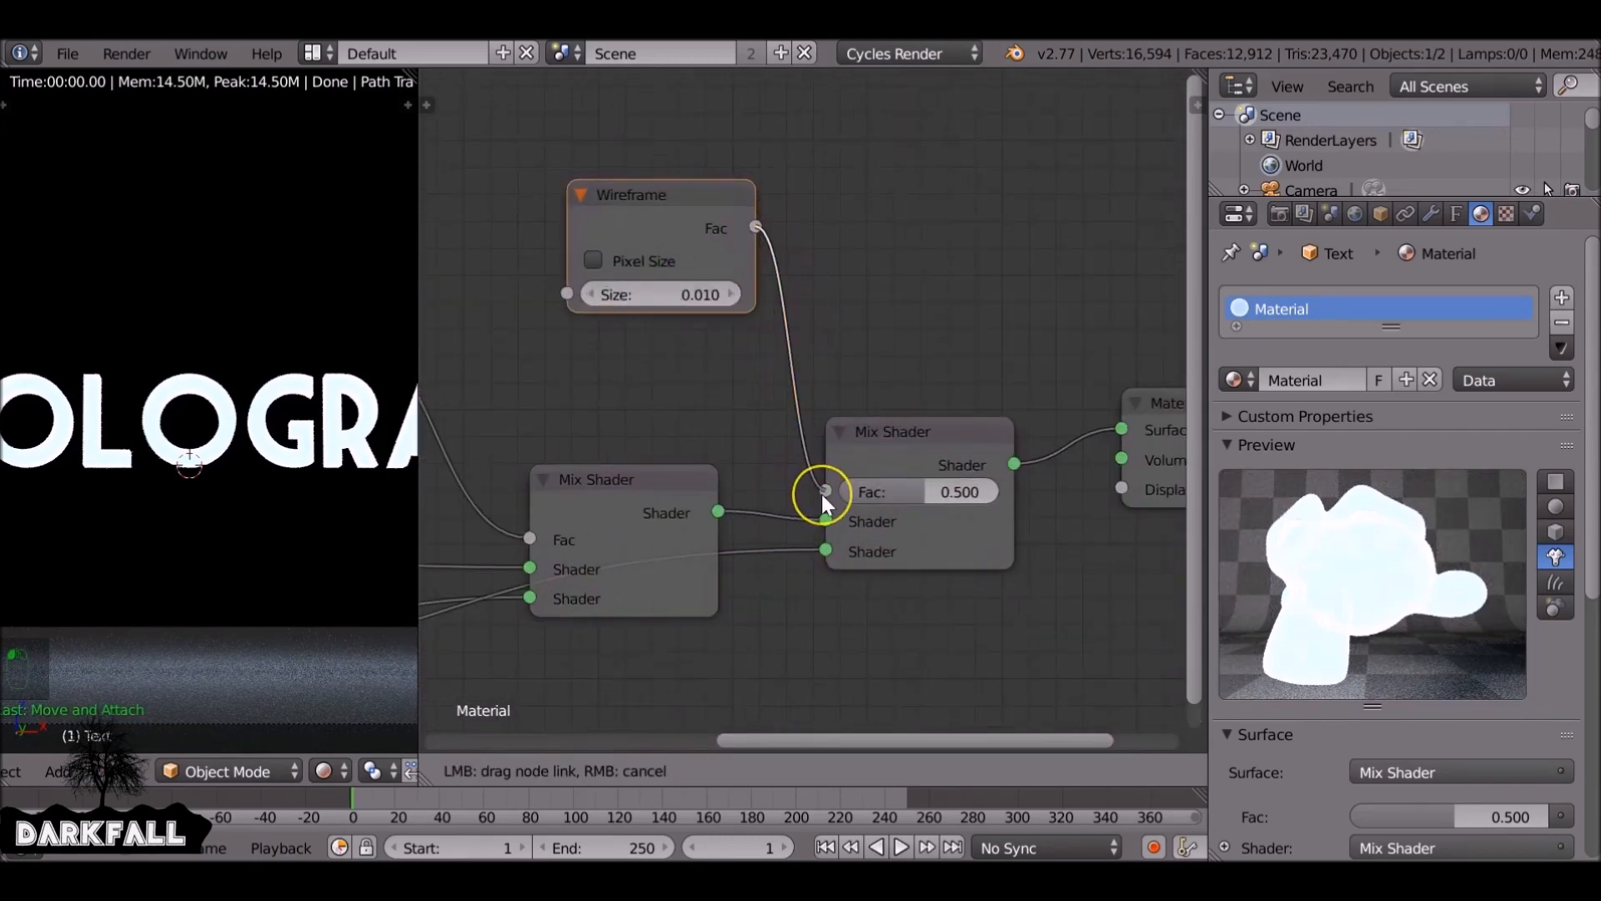
pyautogui.click(825, 490)
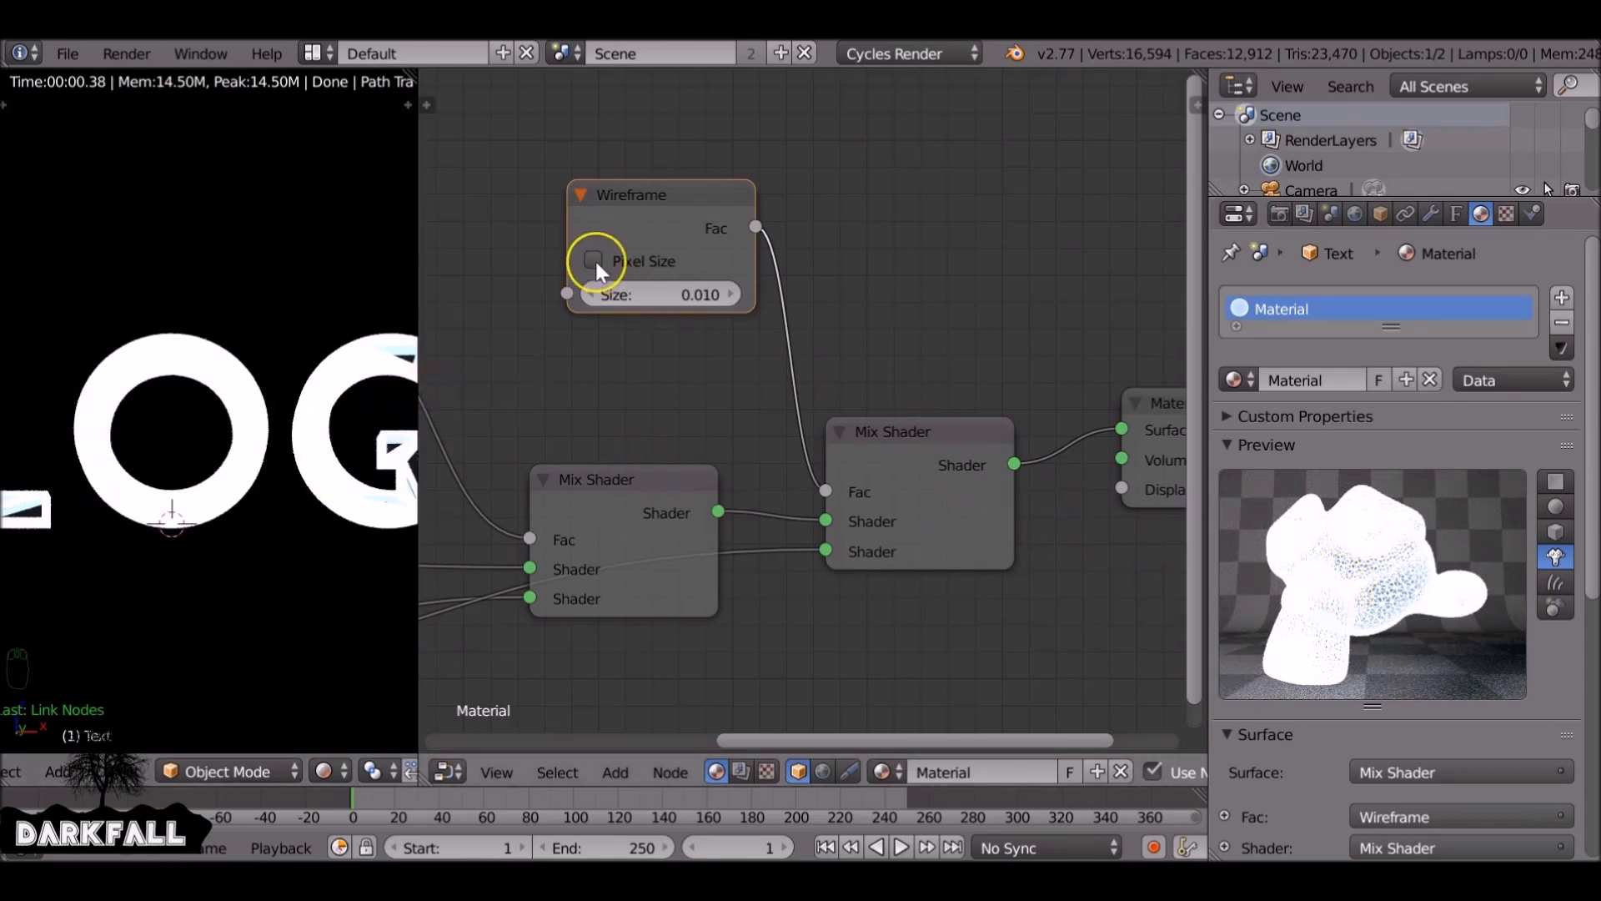
# Make the Wireframe lines pixel-sized with a size of 0.1
pyautogui.click(594, 261)
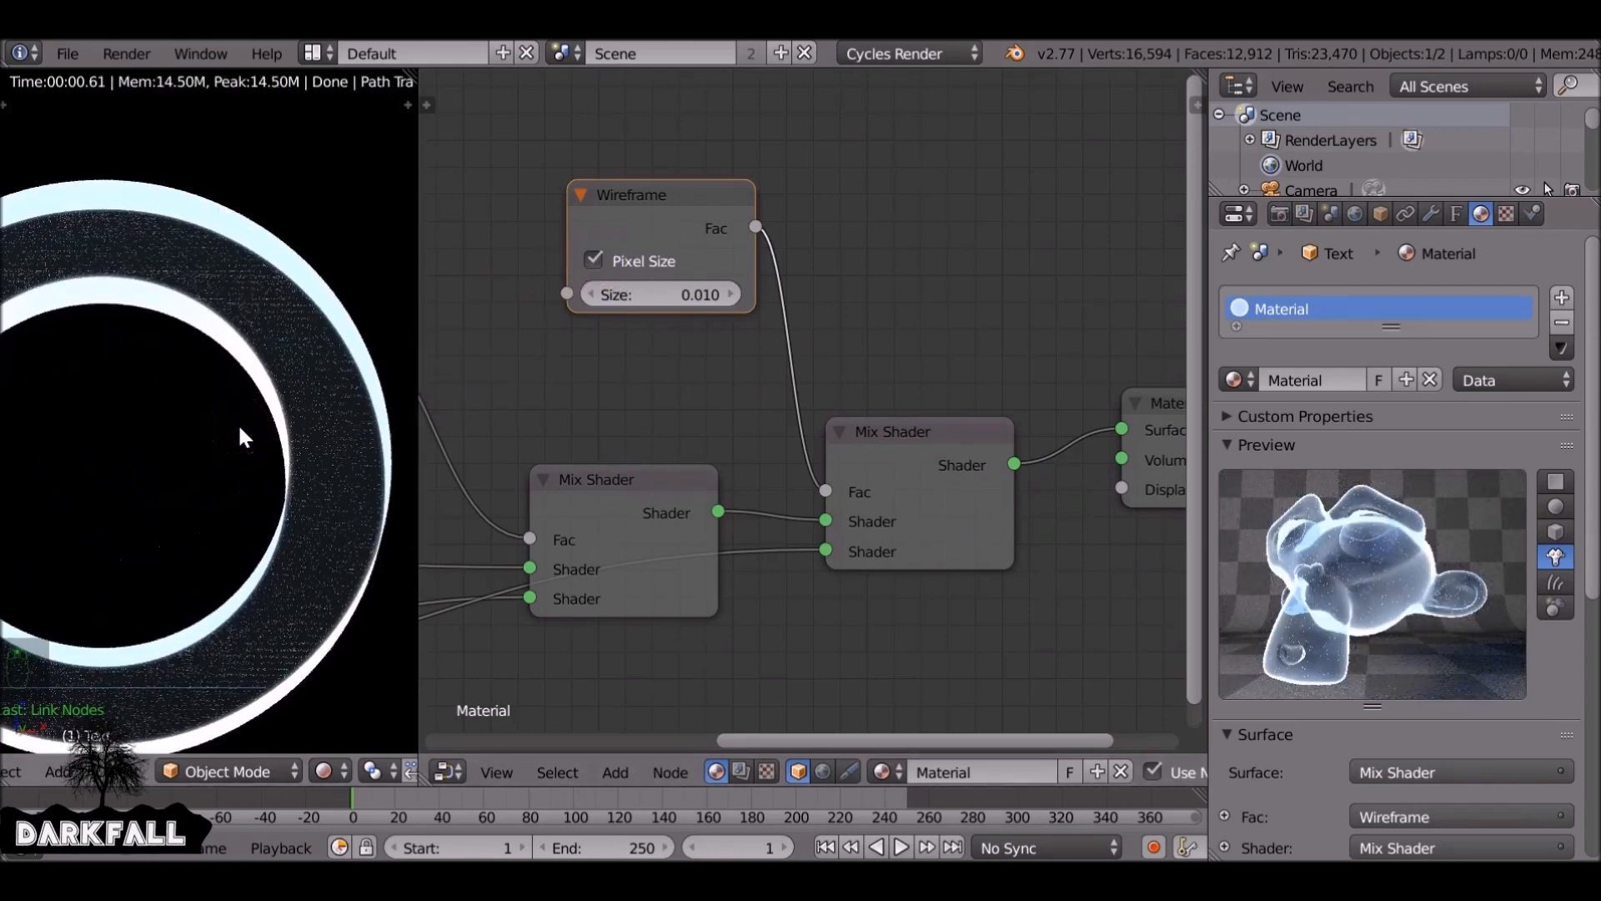
pyautogui.click(662, 293)
pyautogui.write('0.700')
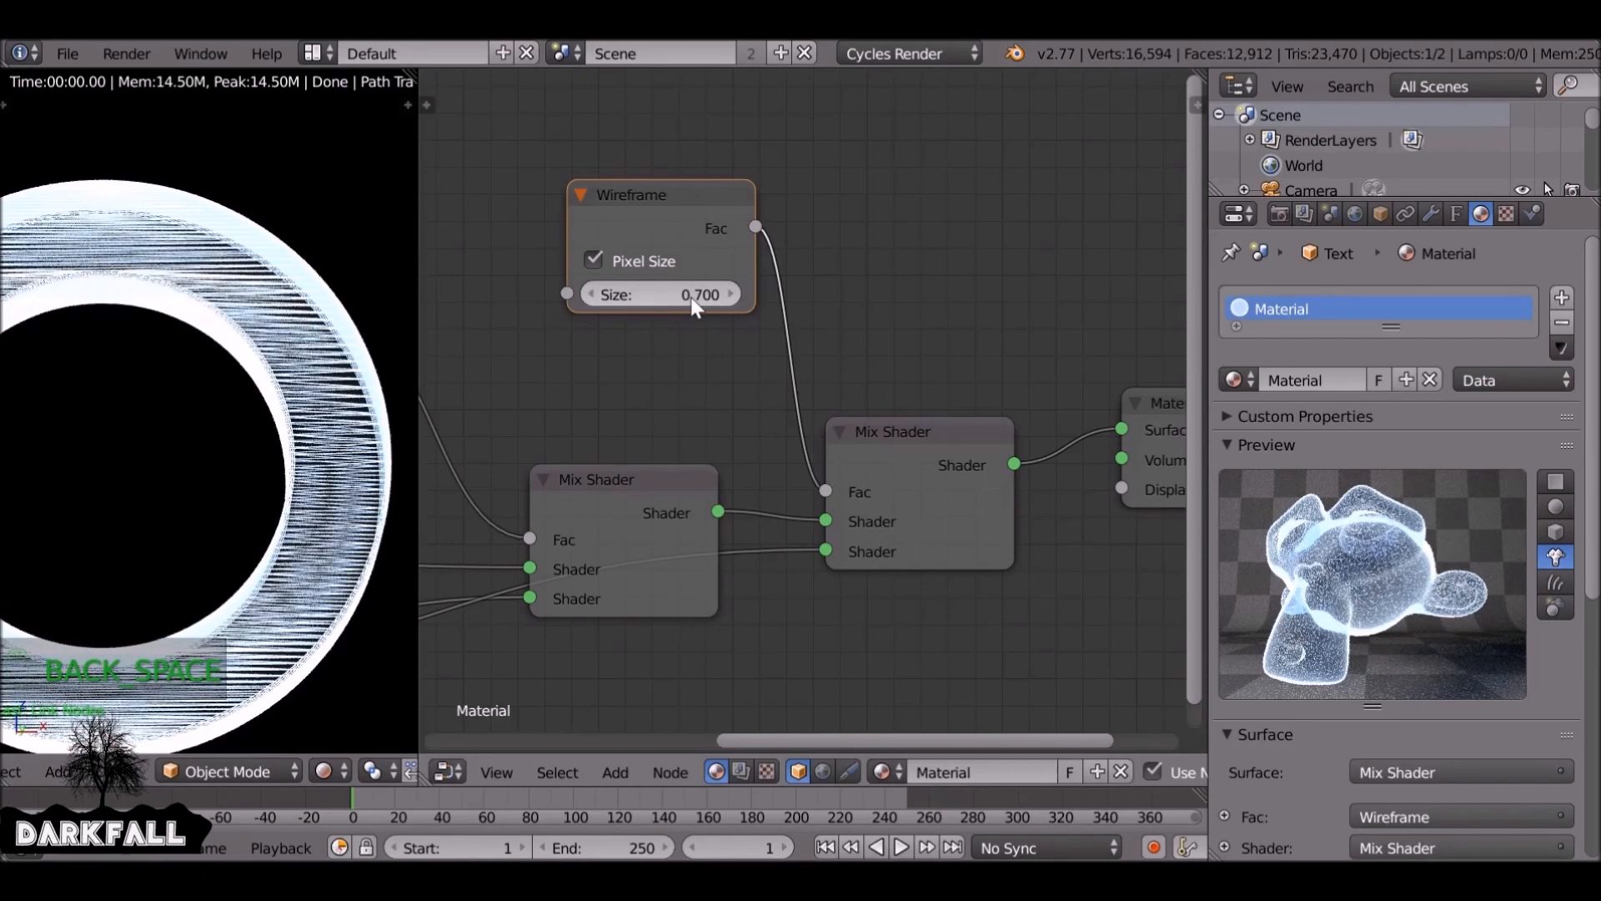
pyautogui.moveTo(715, 294); pyautogui.dragTo(653, 294)
pyautogui.write('0.1')
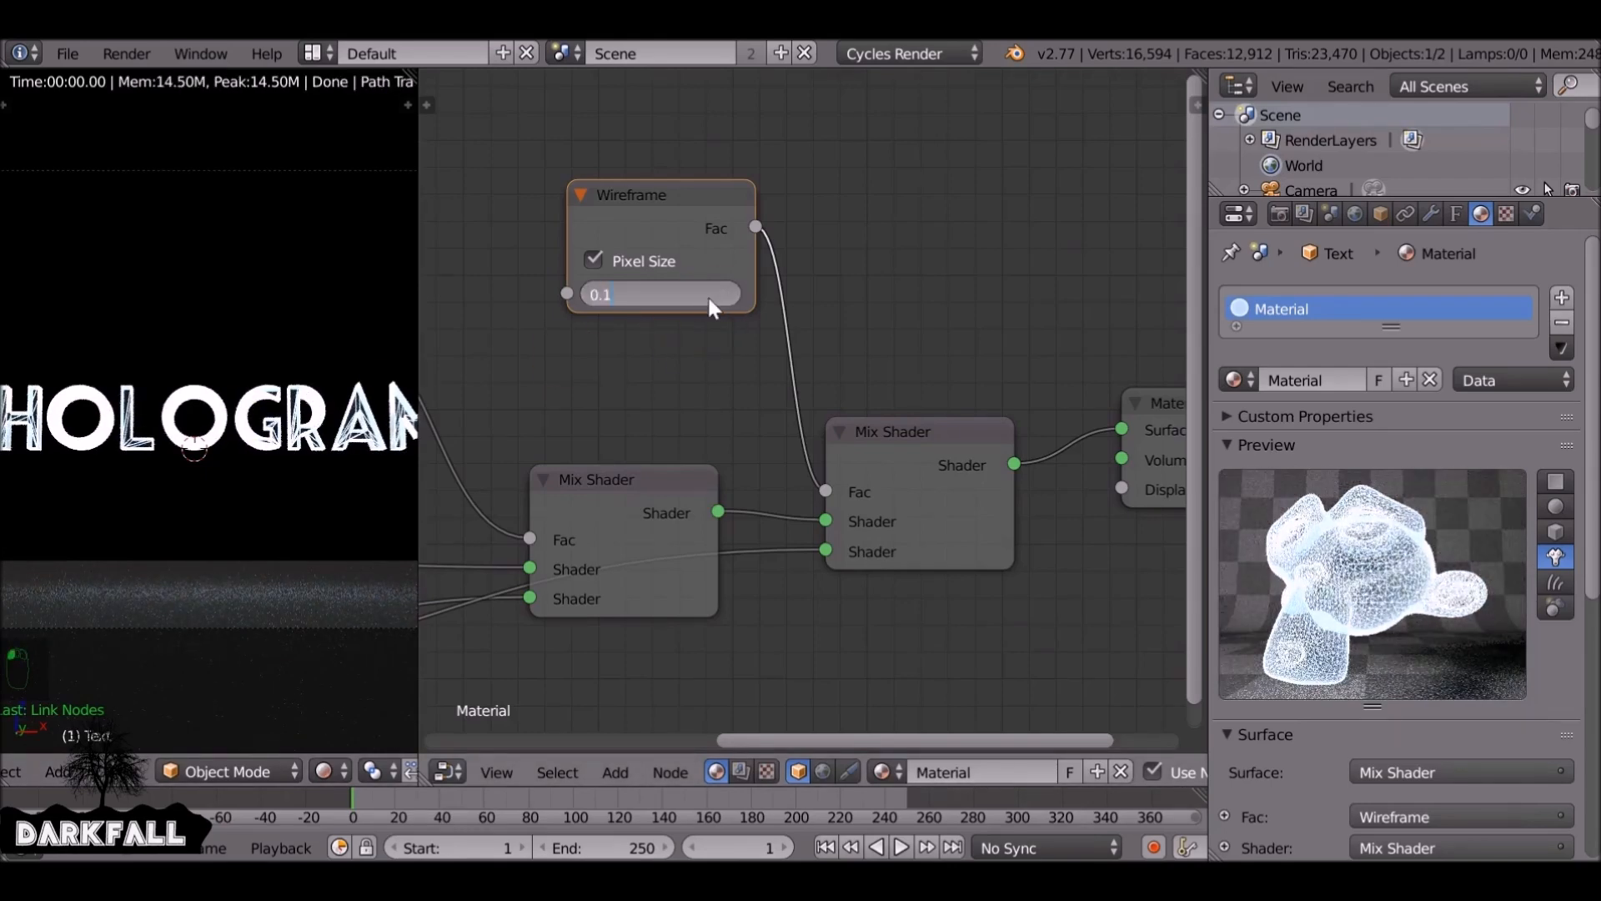
pyautogui.click(662, 294)
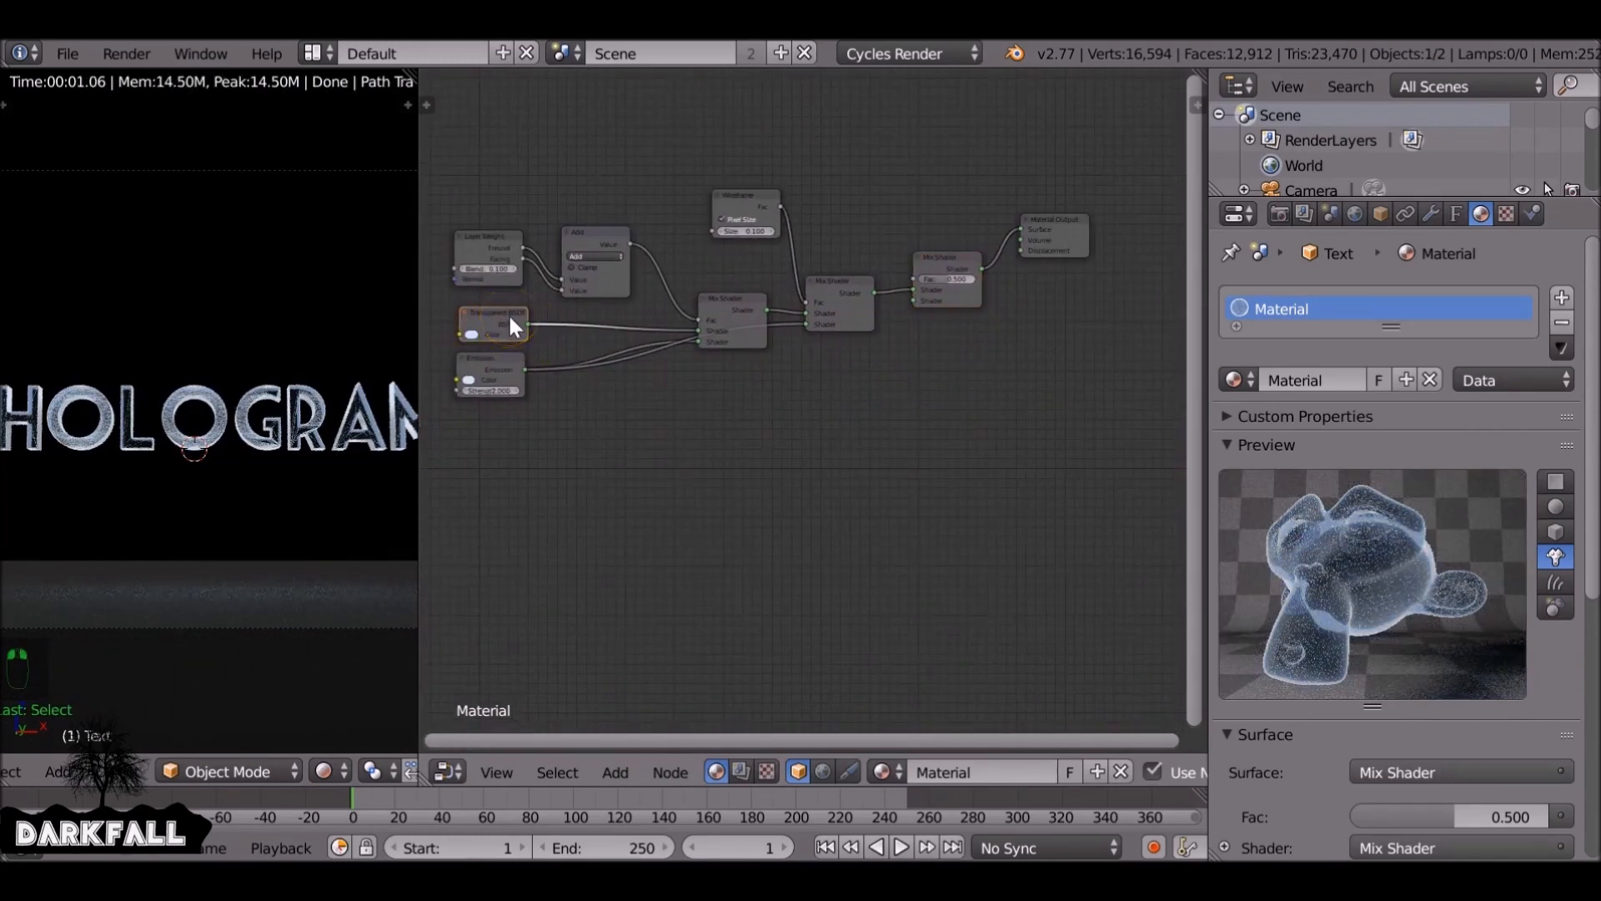
# Feed Light Path's Transparent Depth into the final Mix Shader's factor, then go to the robot model
pyautogui.press('shift+d')
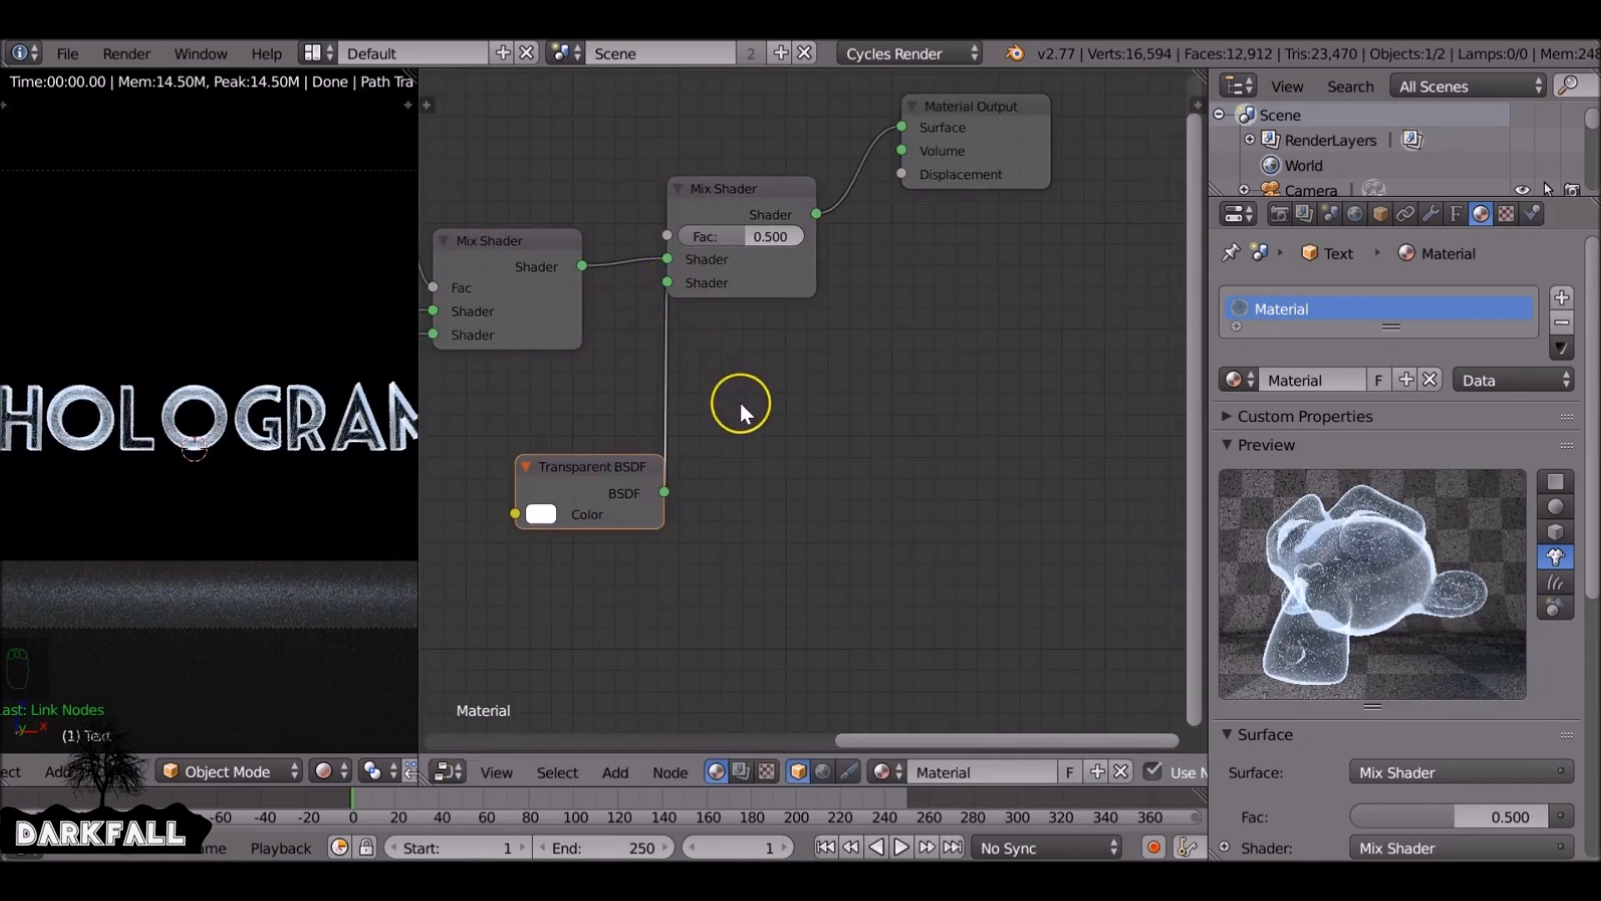
pyautogui.press('shift+a')
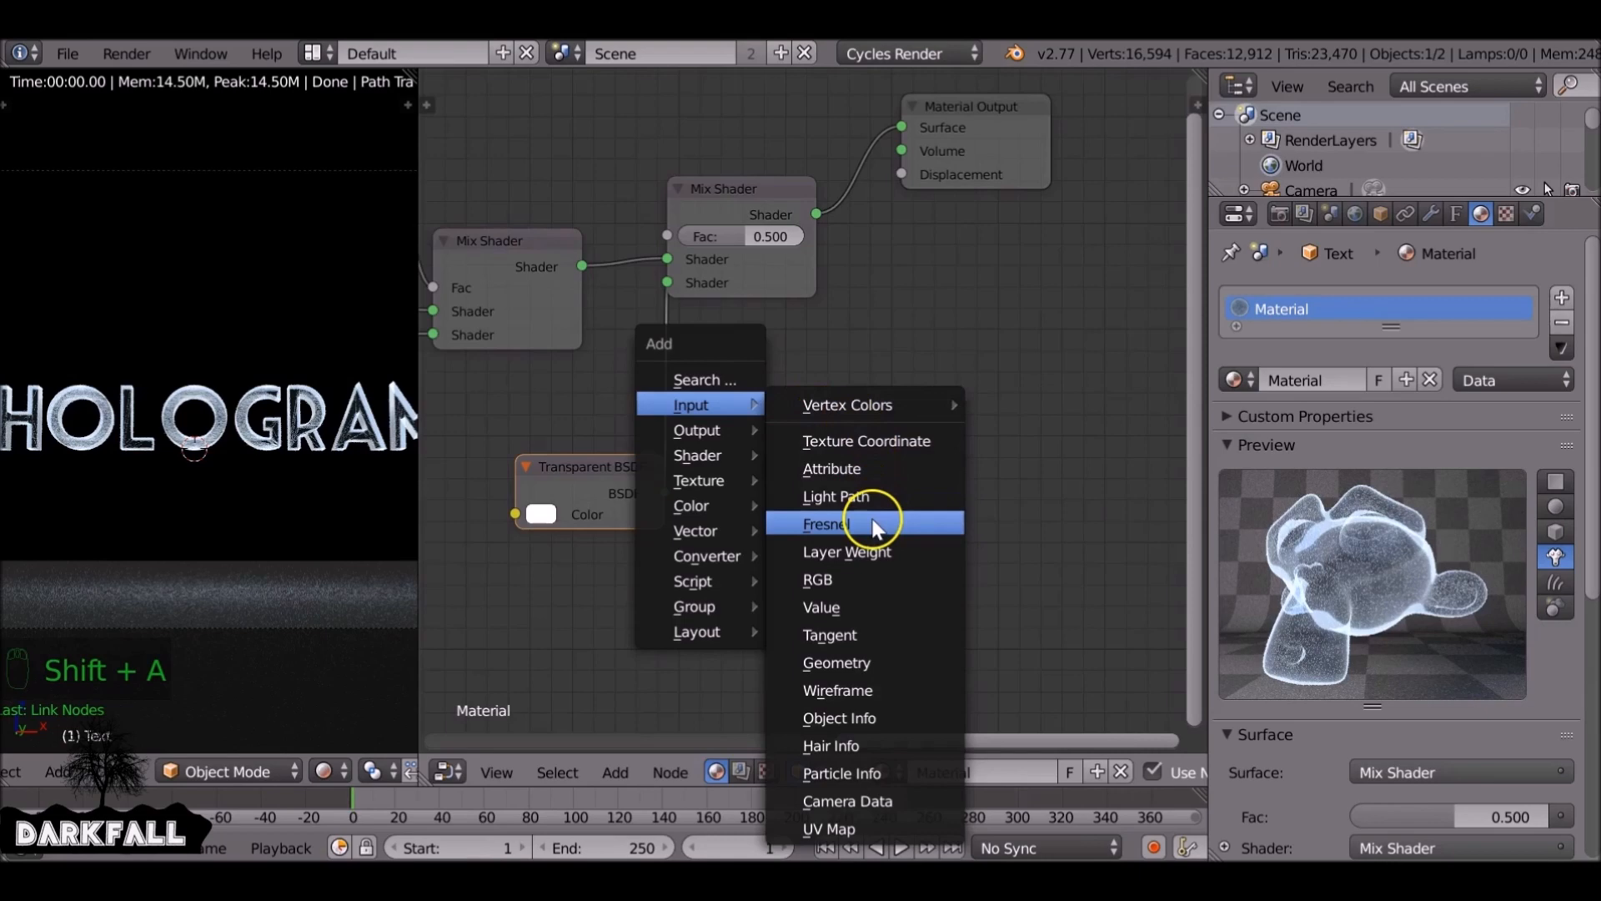
pyautogui.click(836, 497)
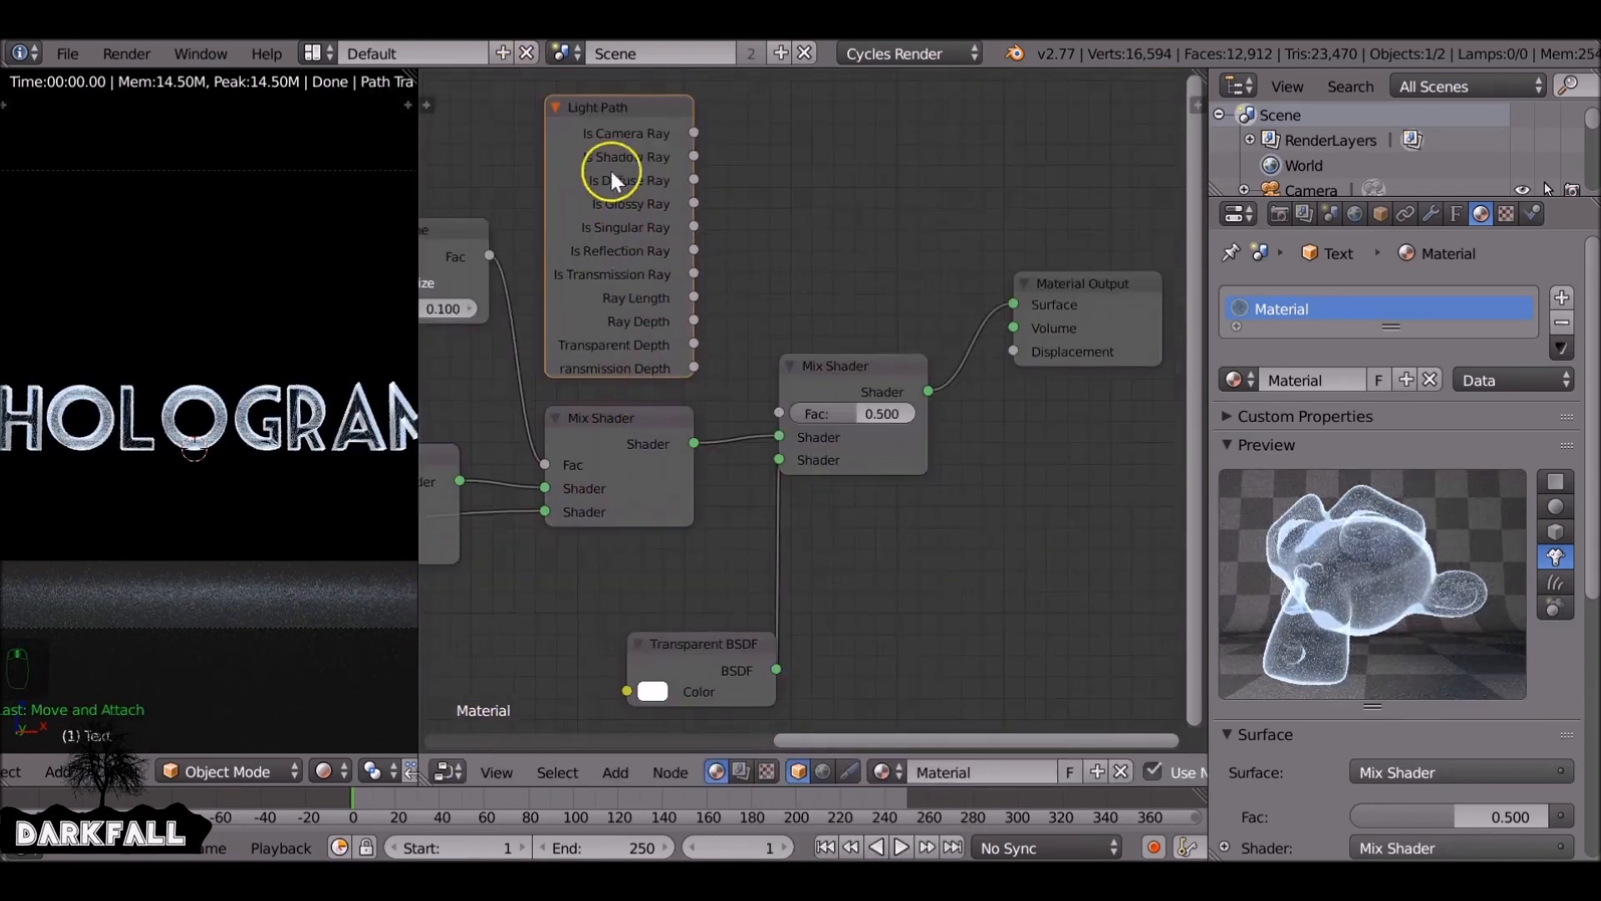
pyautogui.moveTo(630, 352)
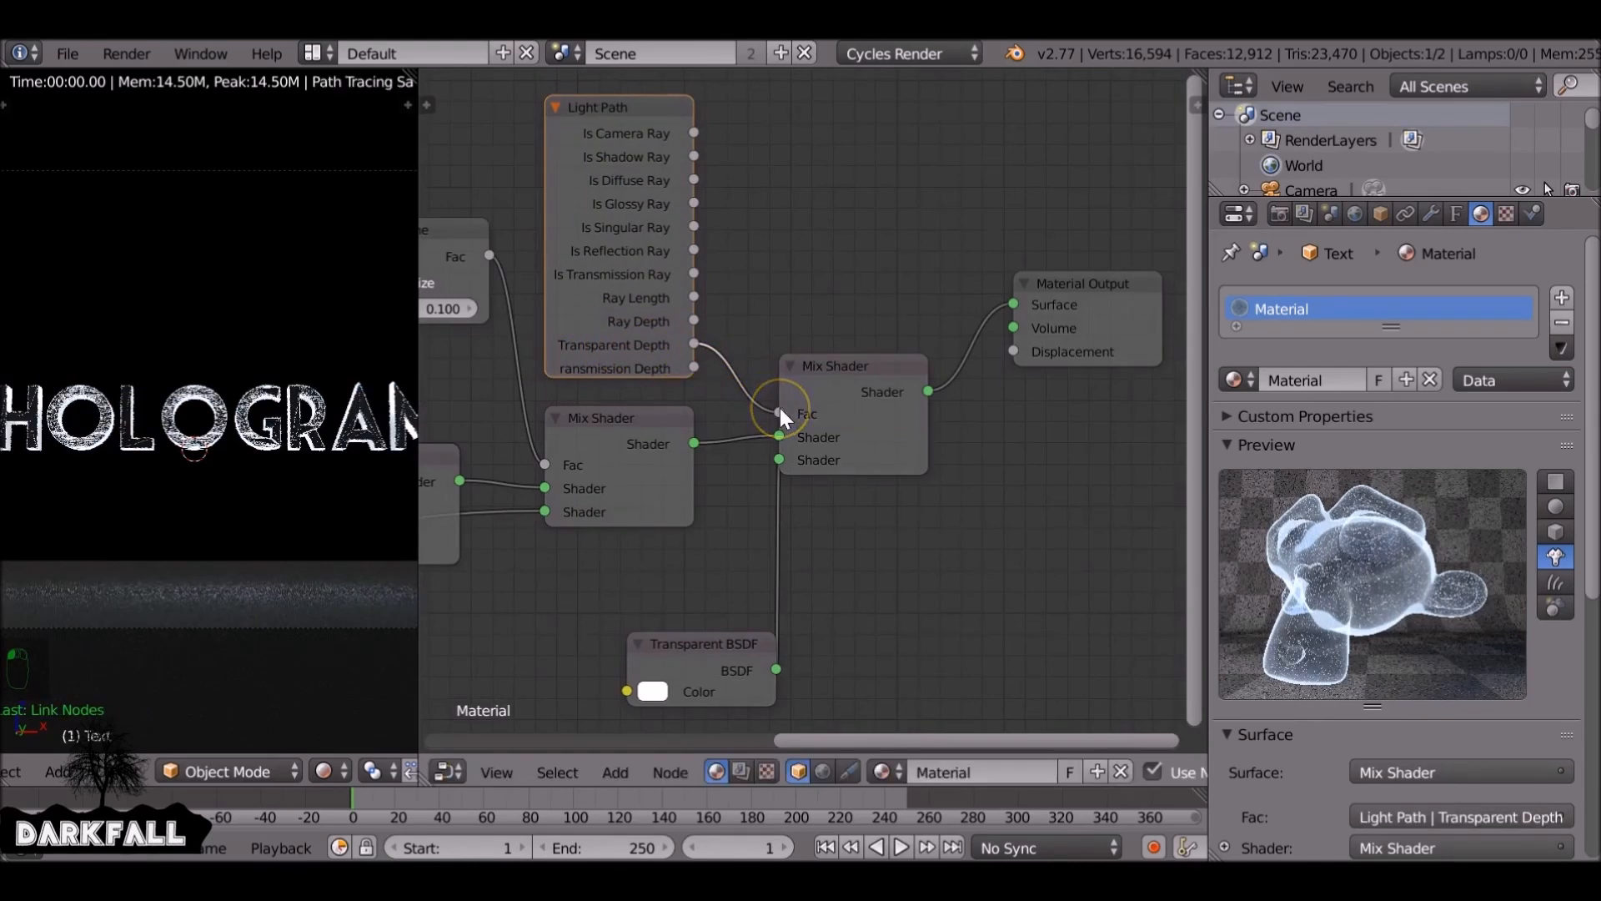
pyautogui.press('NUMPAD_0')
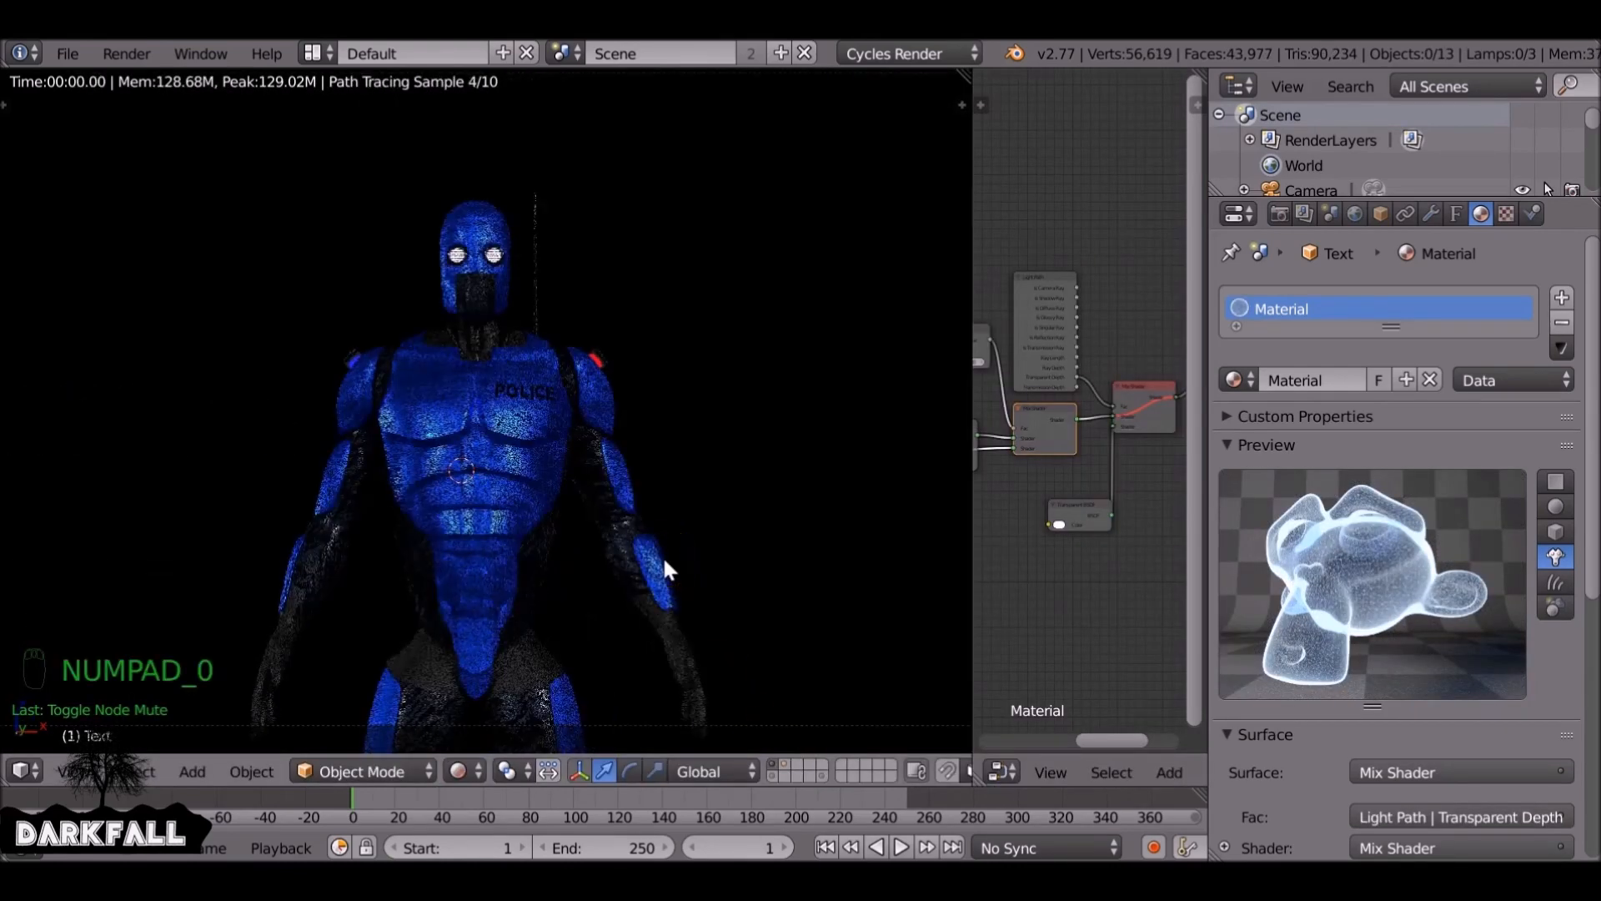
# View the robot through the camera and remove the old material slots from the armour and base mesh
pyautogui.press('NUMPAD_0')
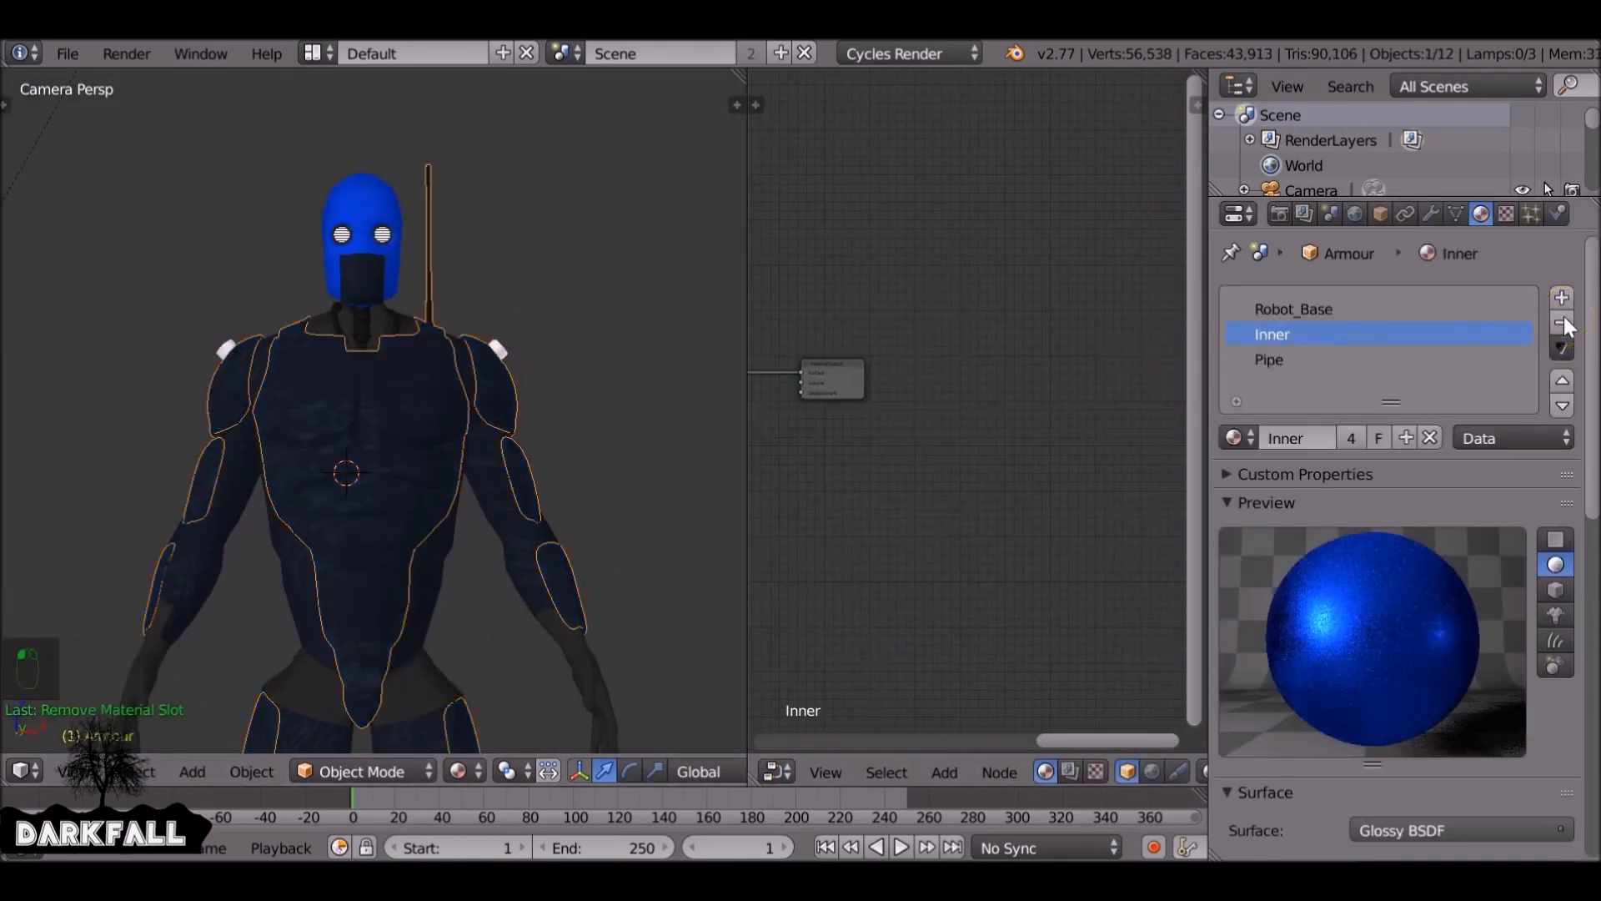
pyautogui.click(1563, 325)
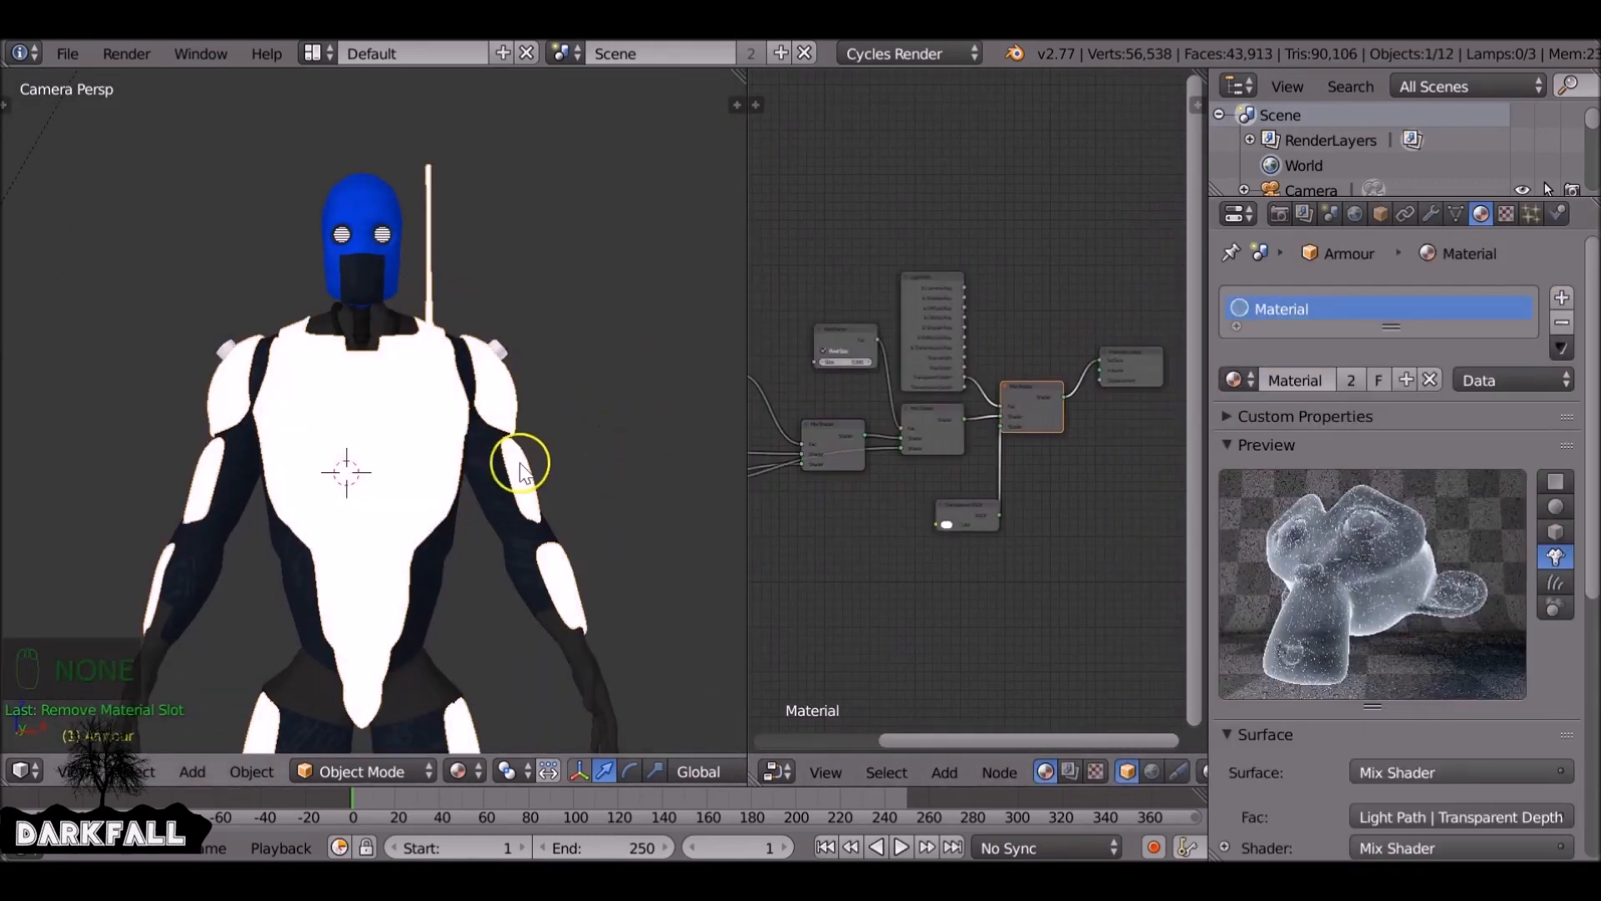
pyautogui.click(358, 279)
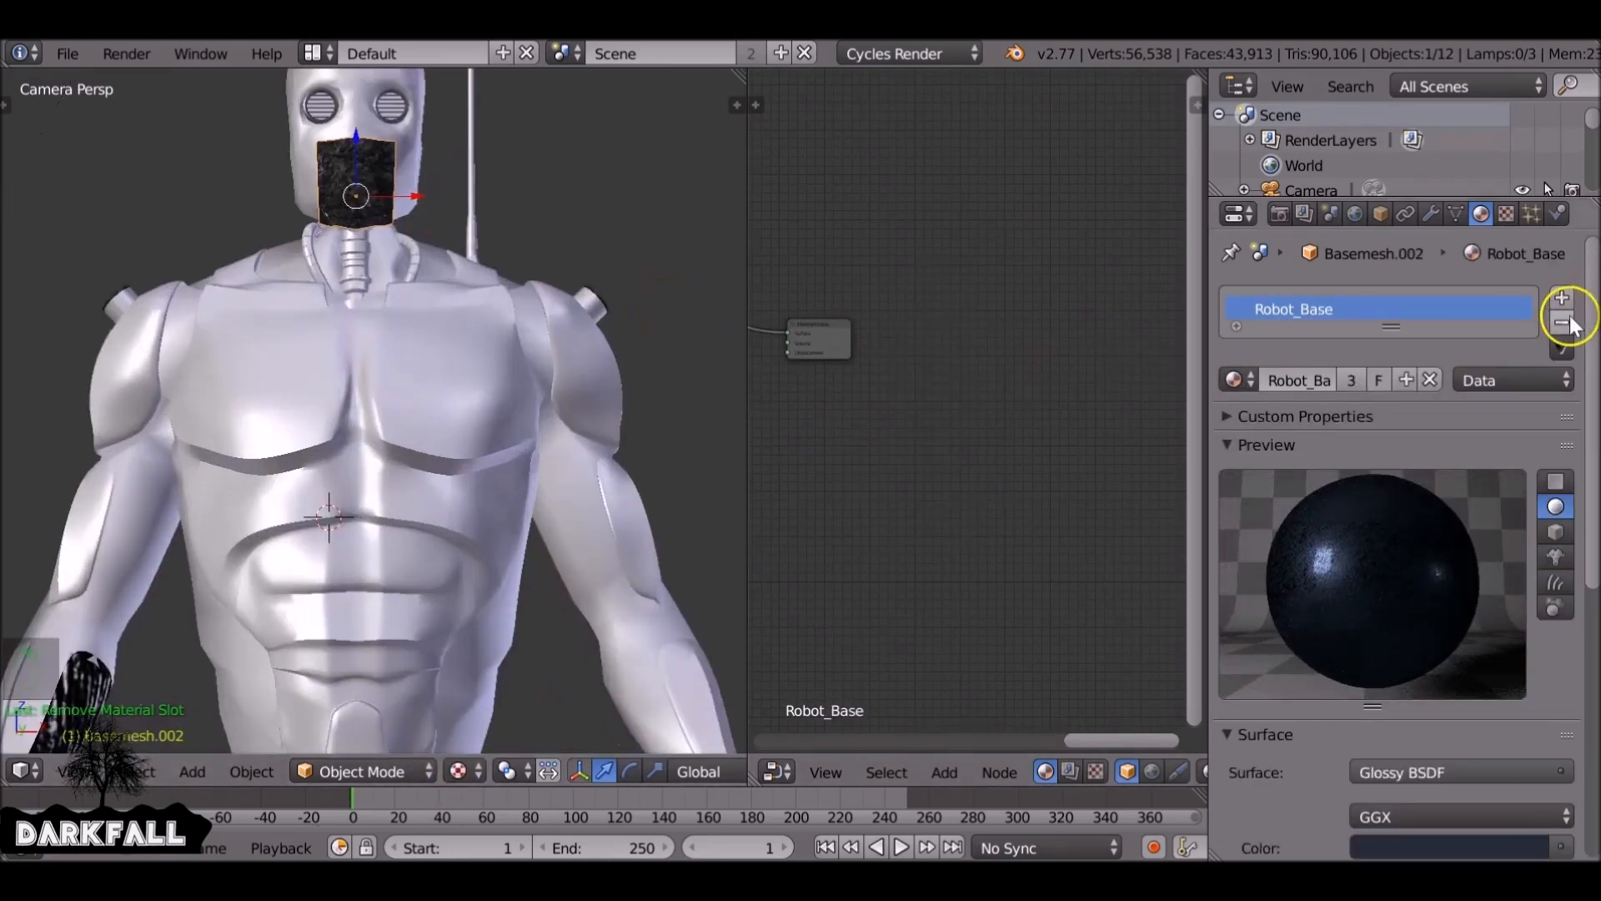
pyautogui.click(1561, 322)
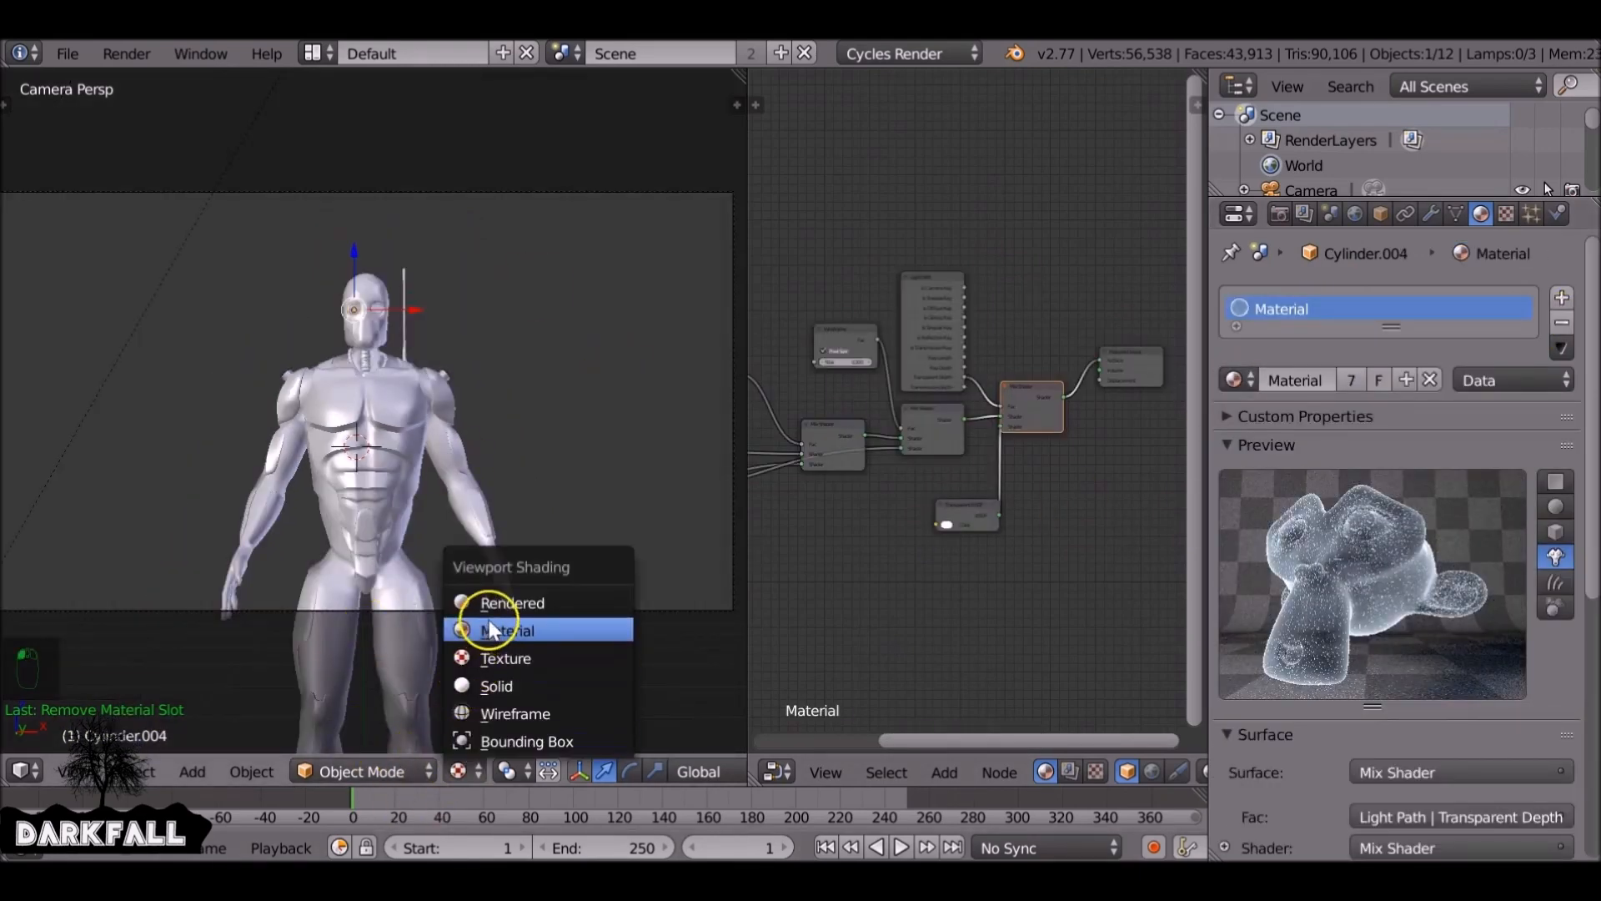
# Preview the robot rendered and assign the hologram Material to its cylinder parts
pyautogui.click(512, 602)
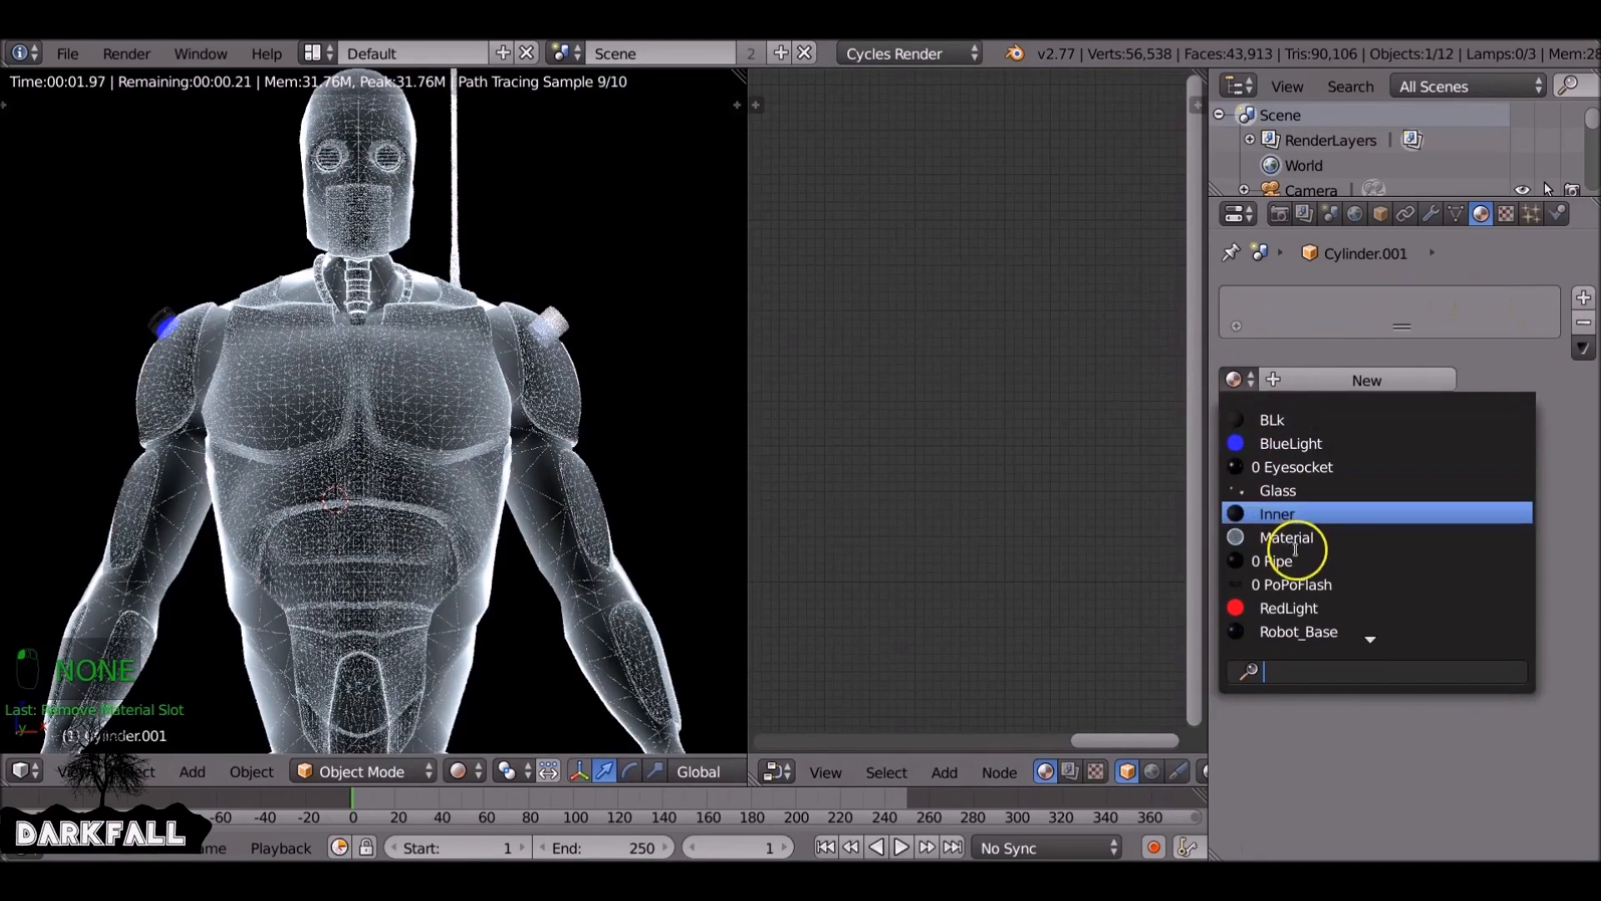
pyautogui.click(1287, 537)
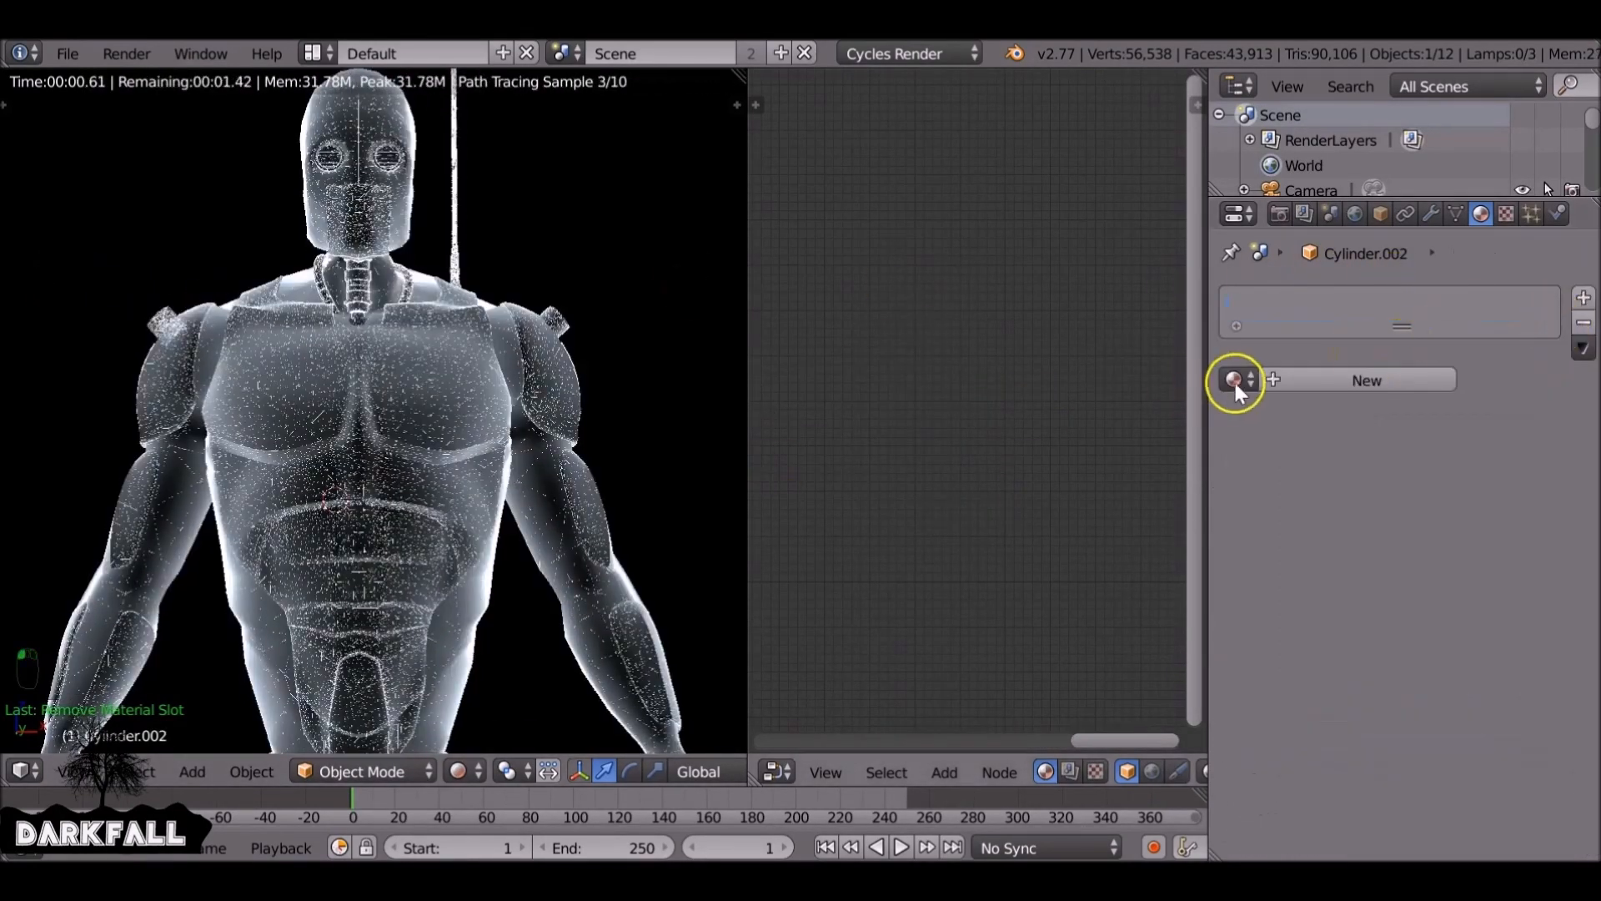
pyautogui.click(1366, 380)
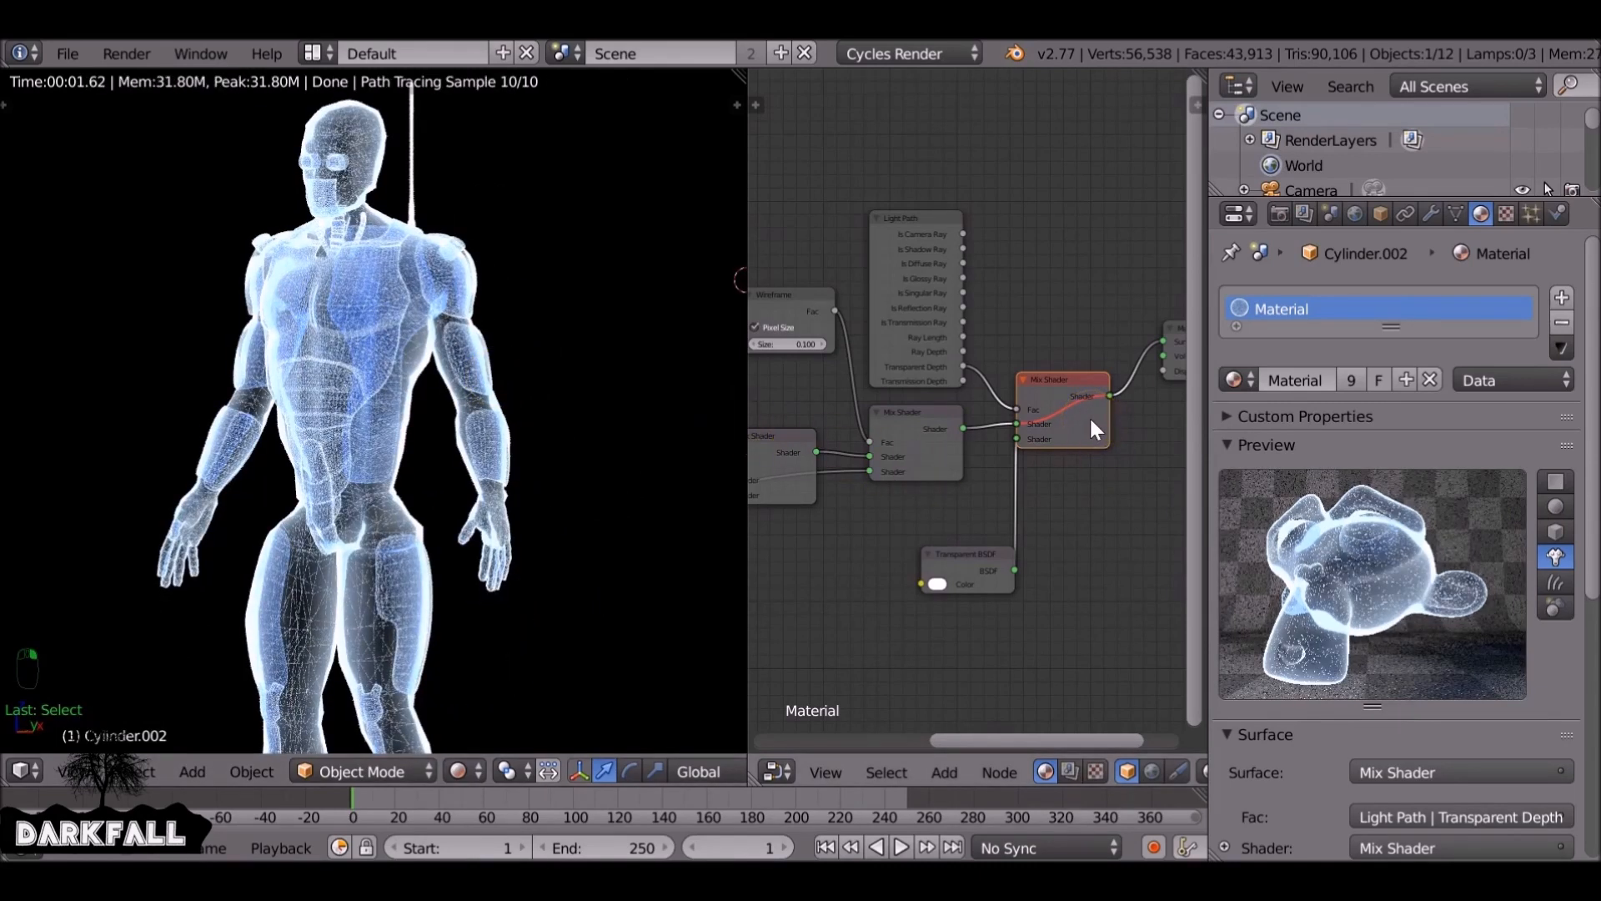
# Mute the final Light Path mix and select the wireframe mix to compare their effect
pyautogui.press('m')
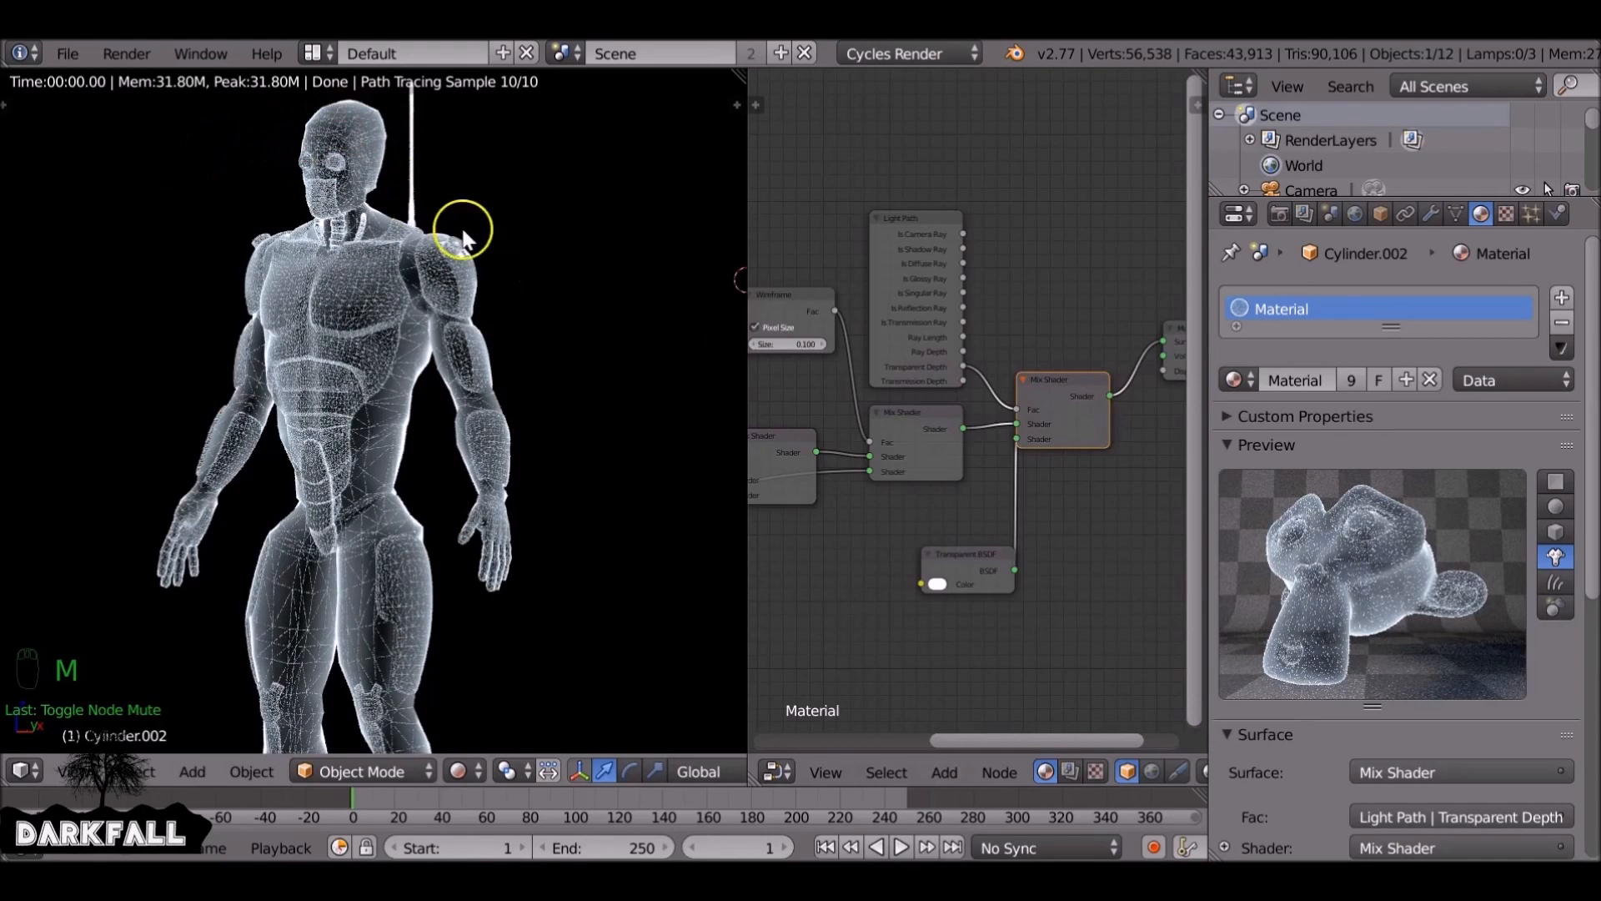
pyautogui.click(914, 412)
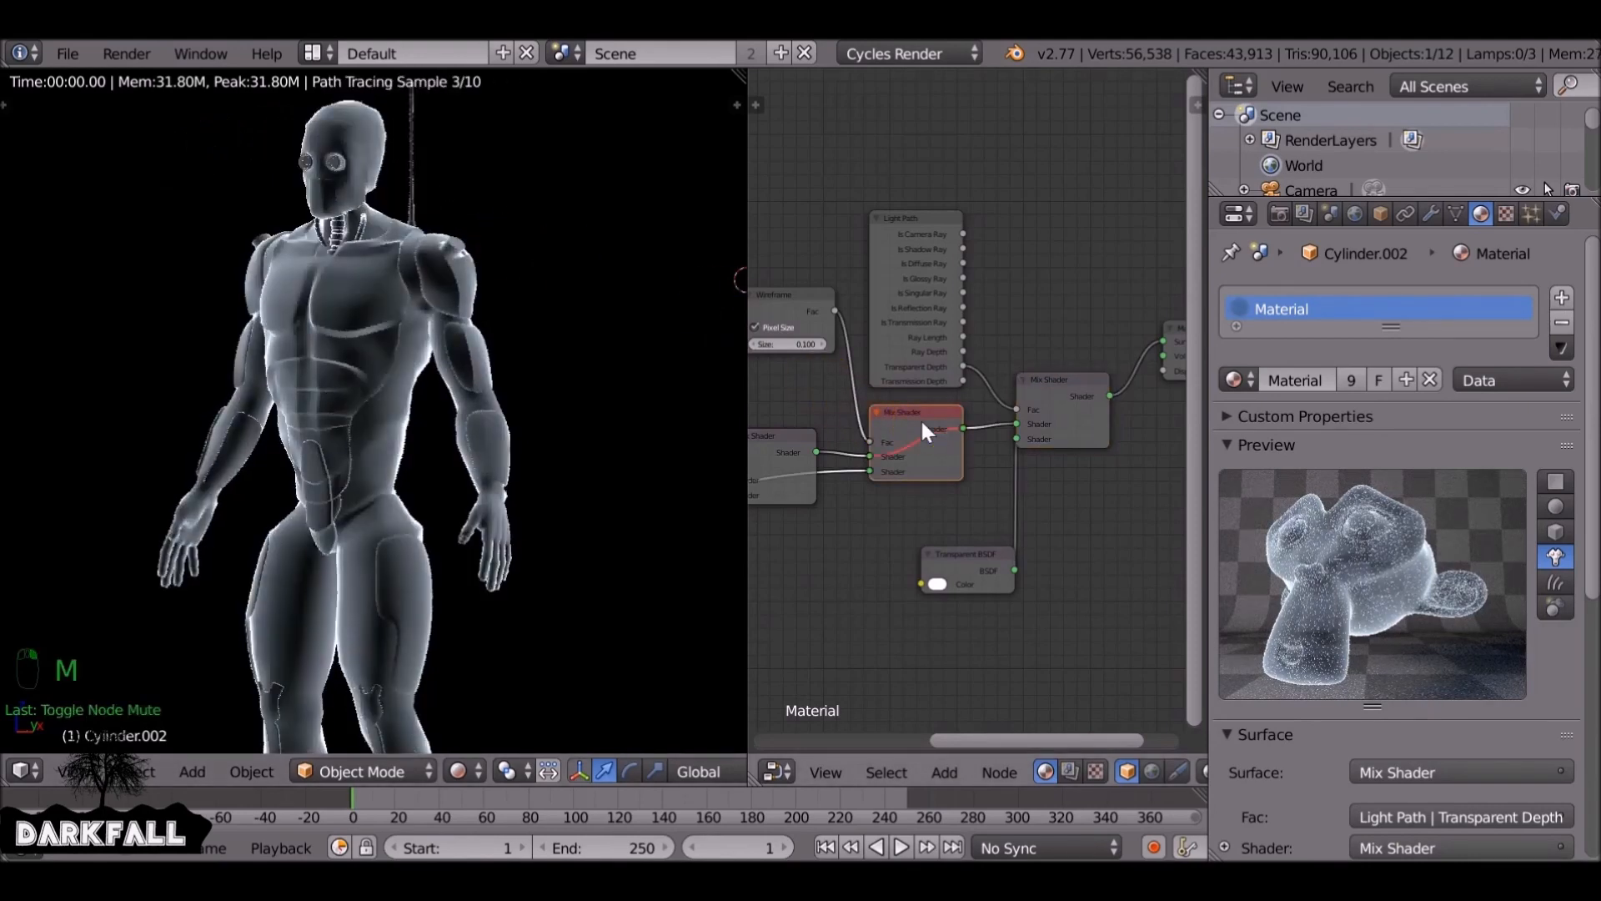